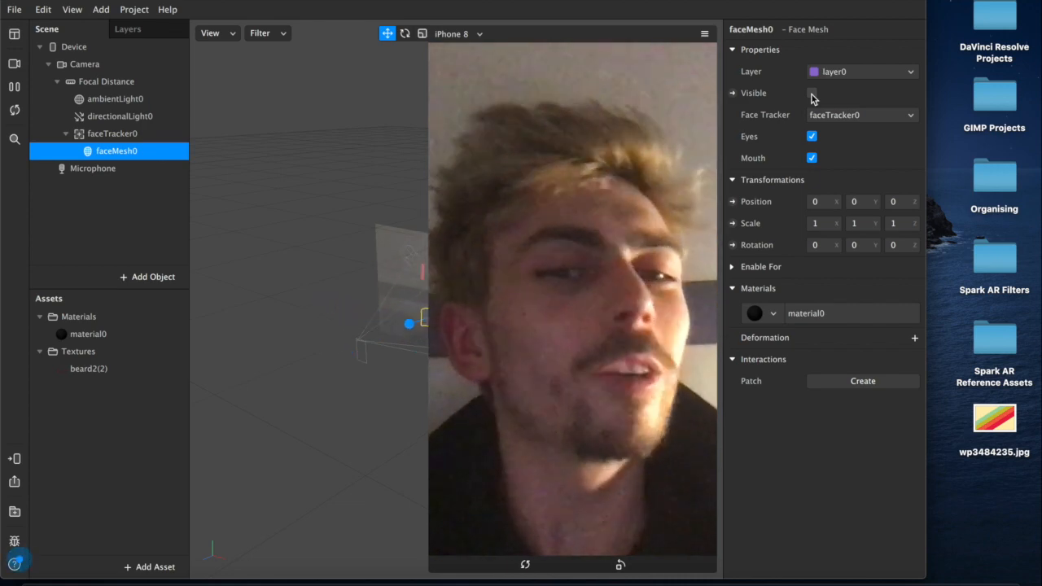
# Make faceMesh0 visible to preview the beard, then start a blank new project
pyautogui.click(811, 92)
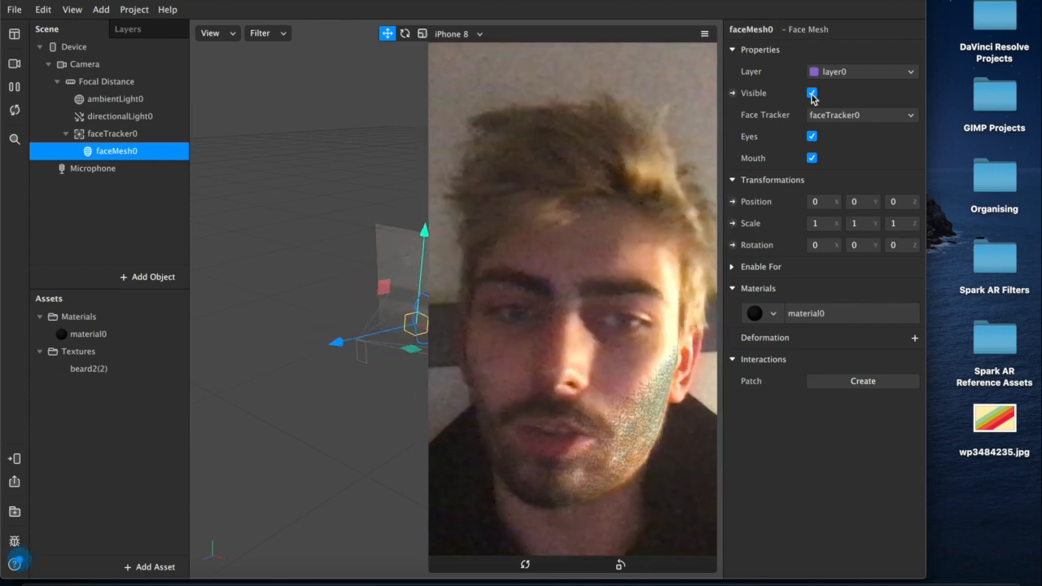
pyautogui.click(811, 93)
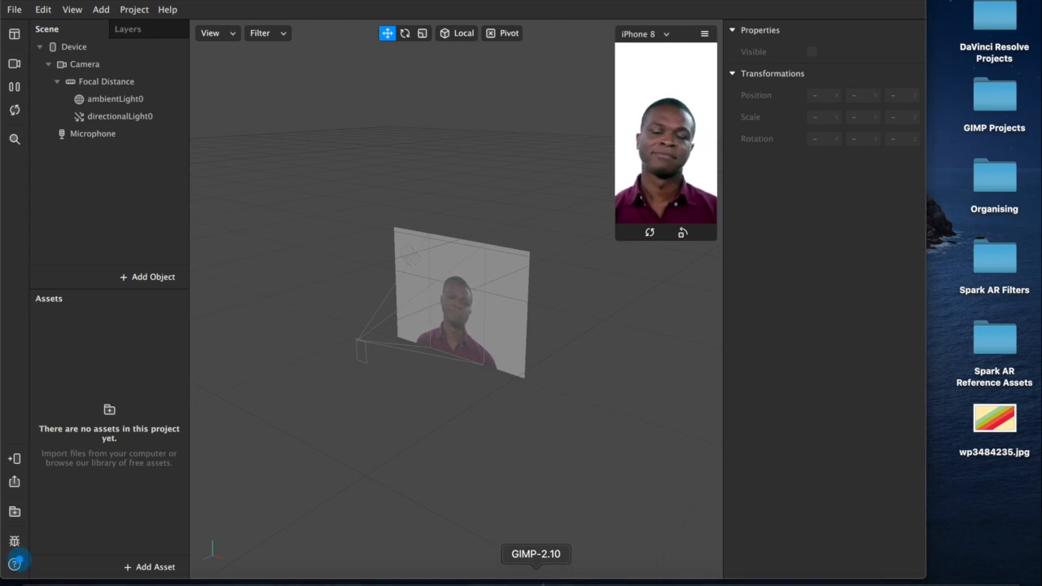
# Bring GIMP 2.10 to the front from the Dock
pyautogui.click(536, 553)
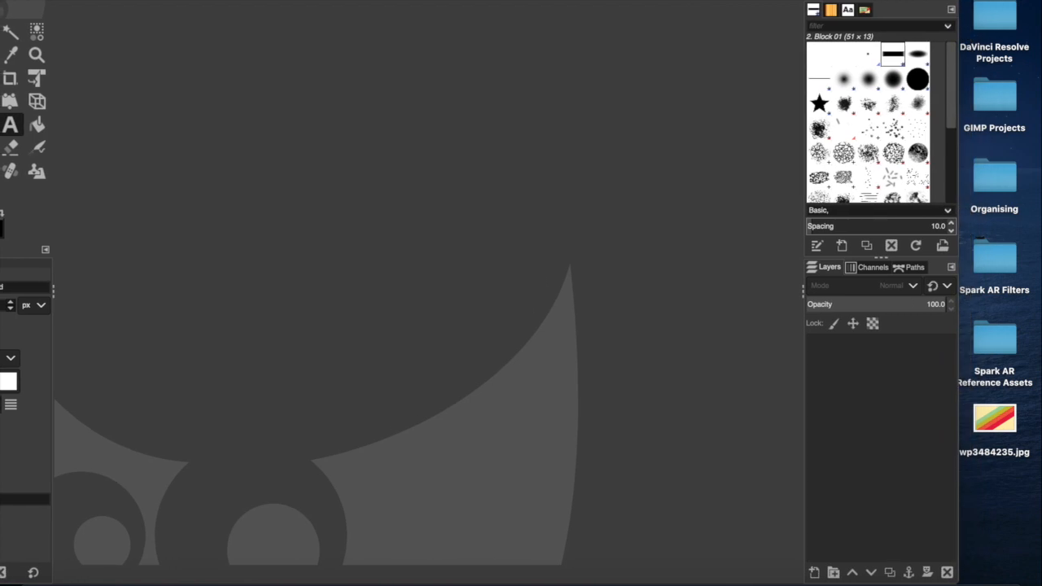
# Browse Spark AR Reference Assets > Textures and open faceMasculine.jpg in GIMP
pyautogui.click(993, 336)
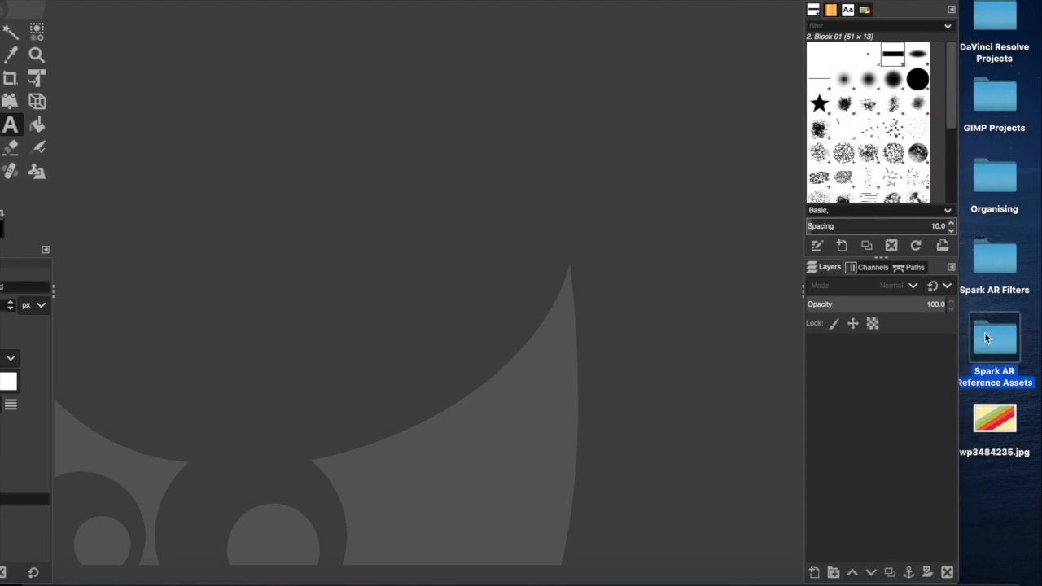
pyautogui.doubleClick(994, 337)
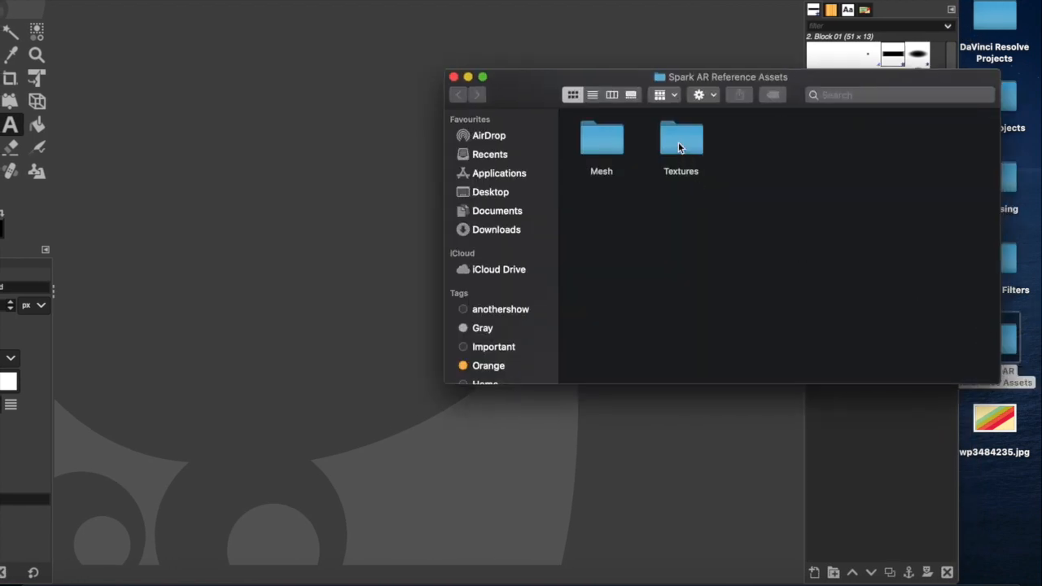
pyautogui.doubleClick(681, 137)
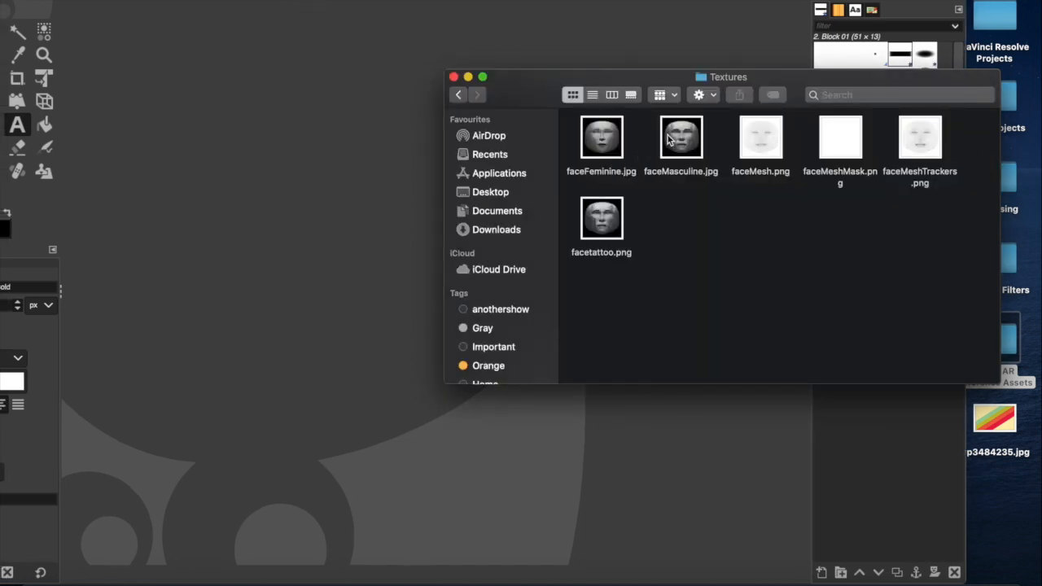
pyautogui.doubleClick(680, 137)
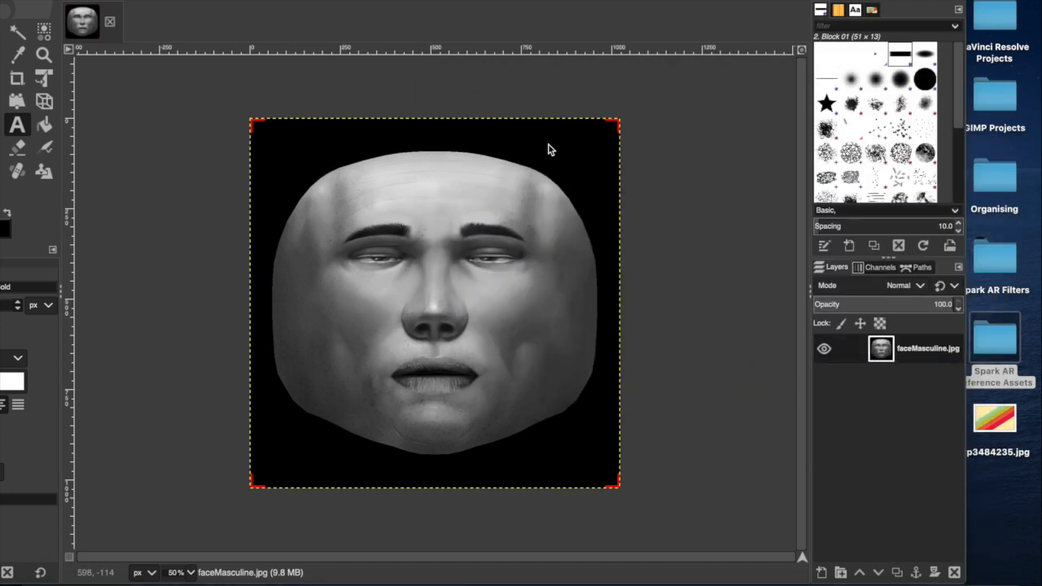
pyautogui.moveTo(237, 293)
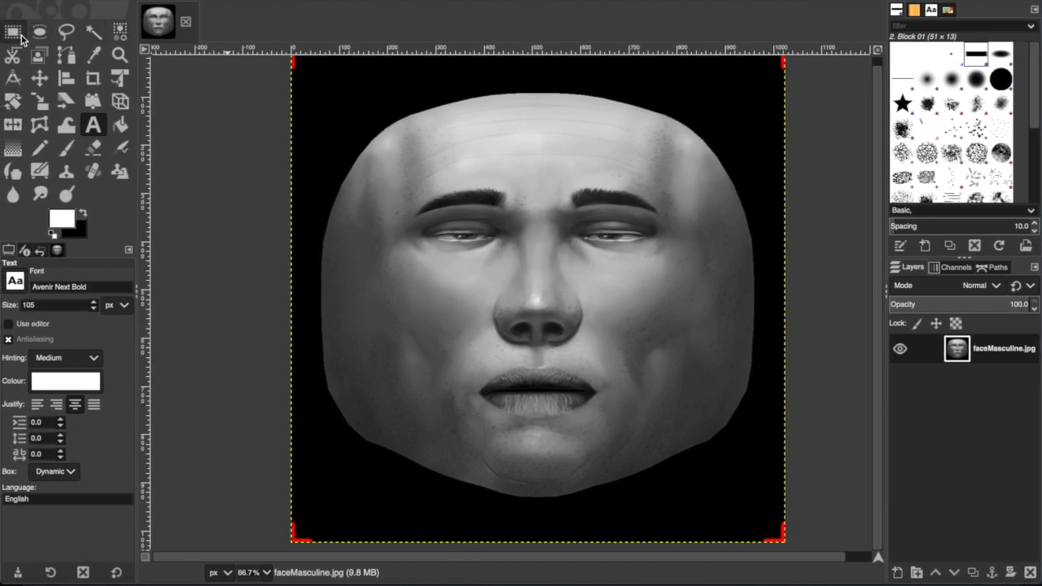
pyautogui.moveTo(91, 32)
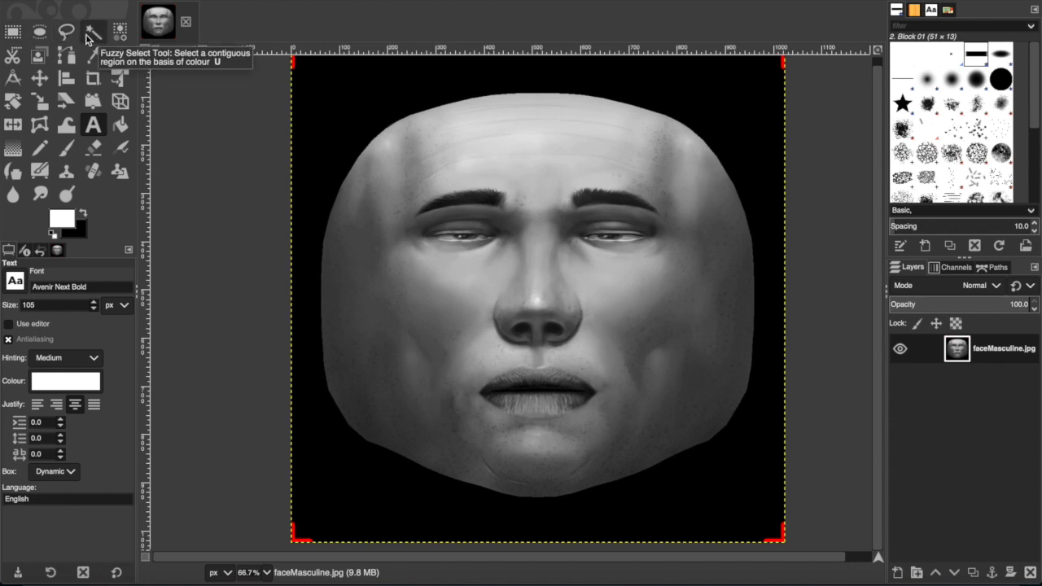
# Start a Free Select outline along the left jaw of the face texture
pyautogui.click(66, 31)
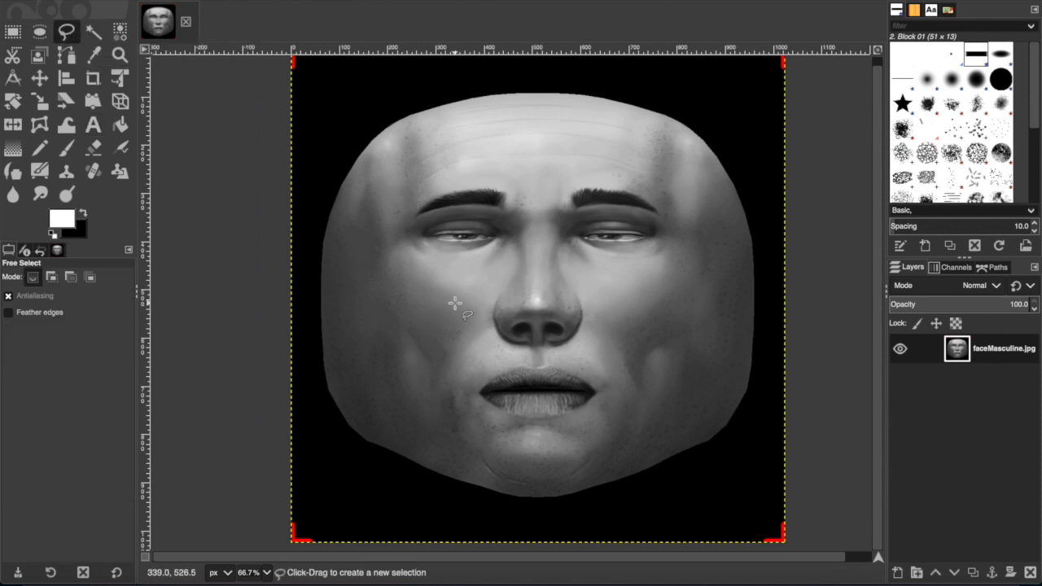
pyautogui.moveTo(534, 350)
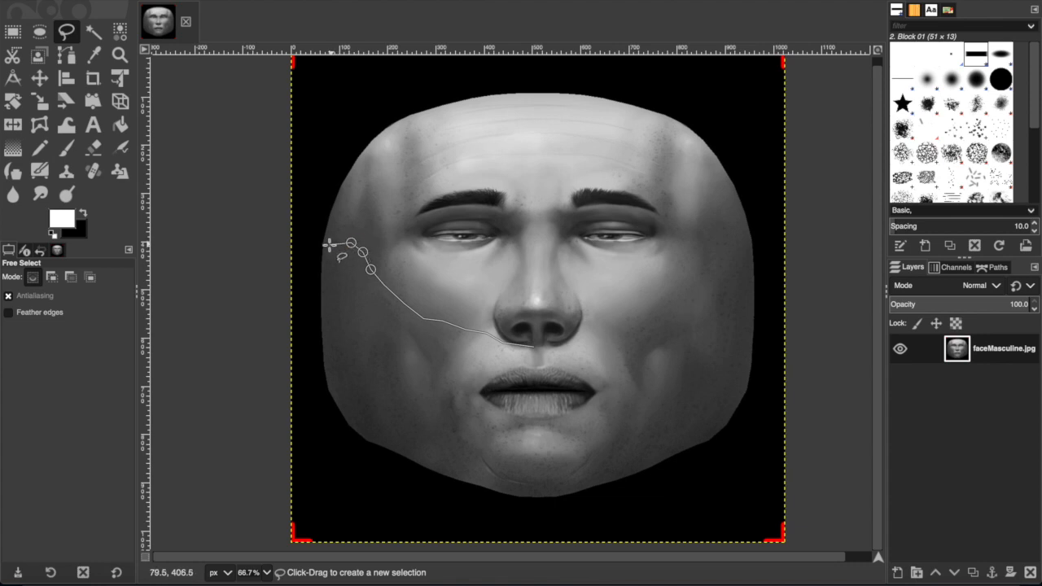
pyautogui.moveTo(322, 280)
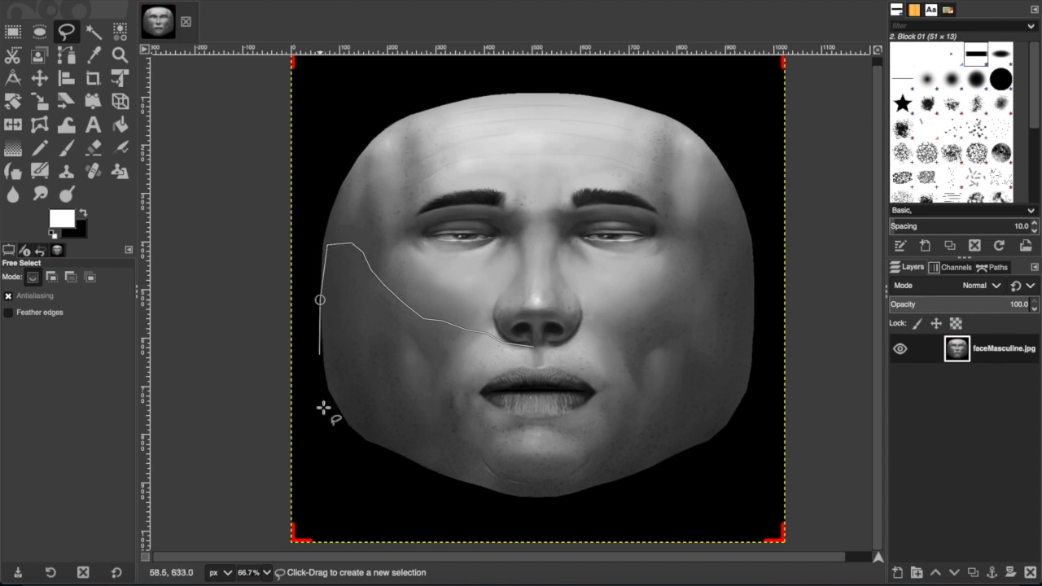
pyautogui.click(360, 433)
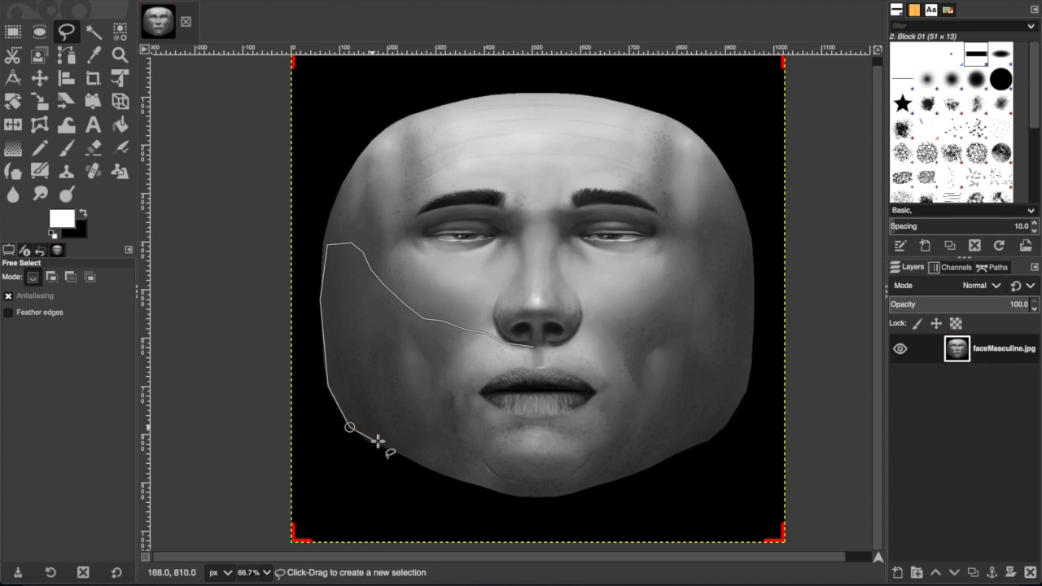
pyautogui.moveTo(383, 446)
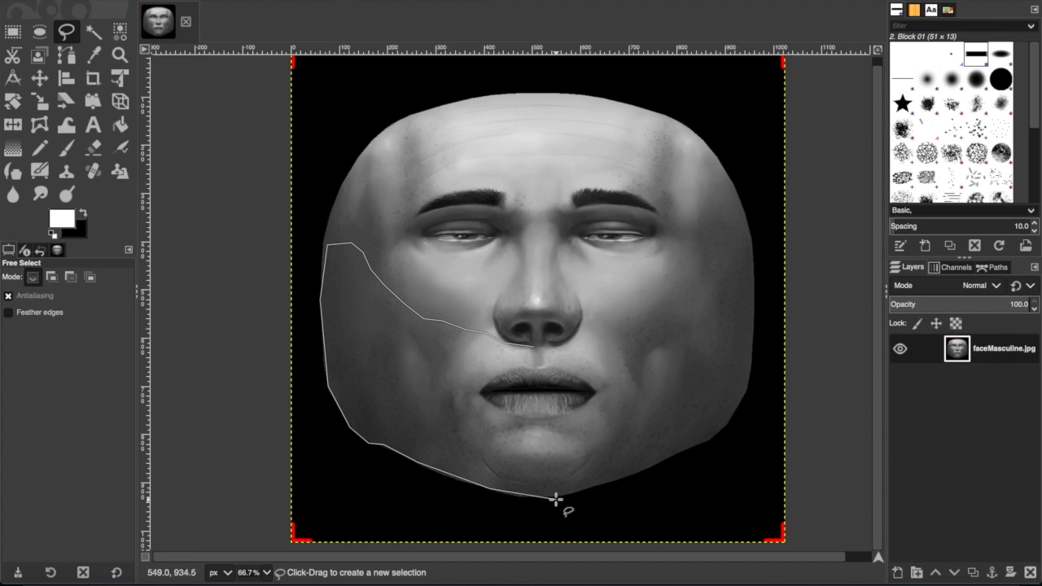
pyautogui.moveTo(562, 496)
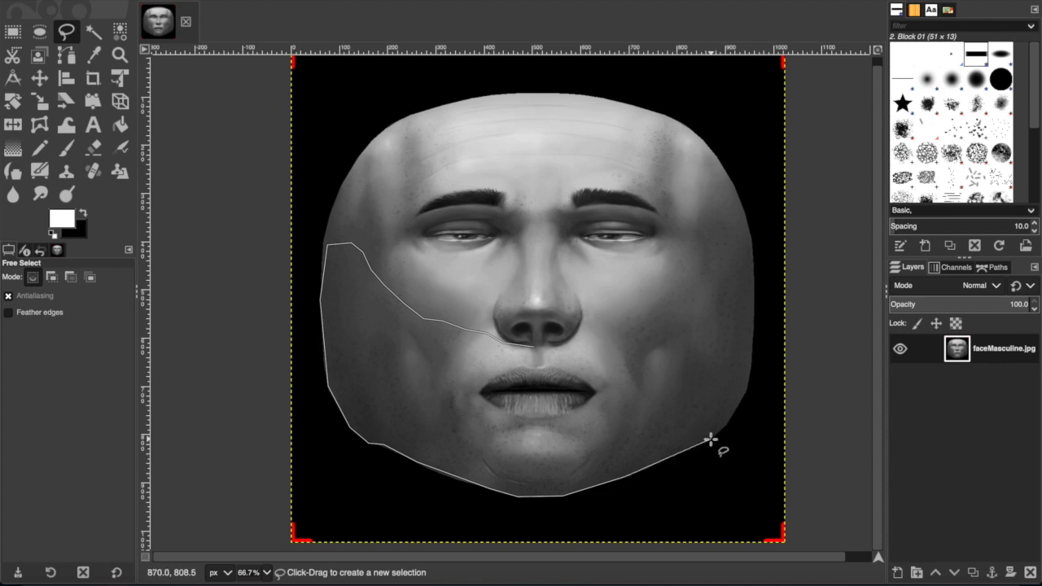
pyautogui.moveTo(730, 427)
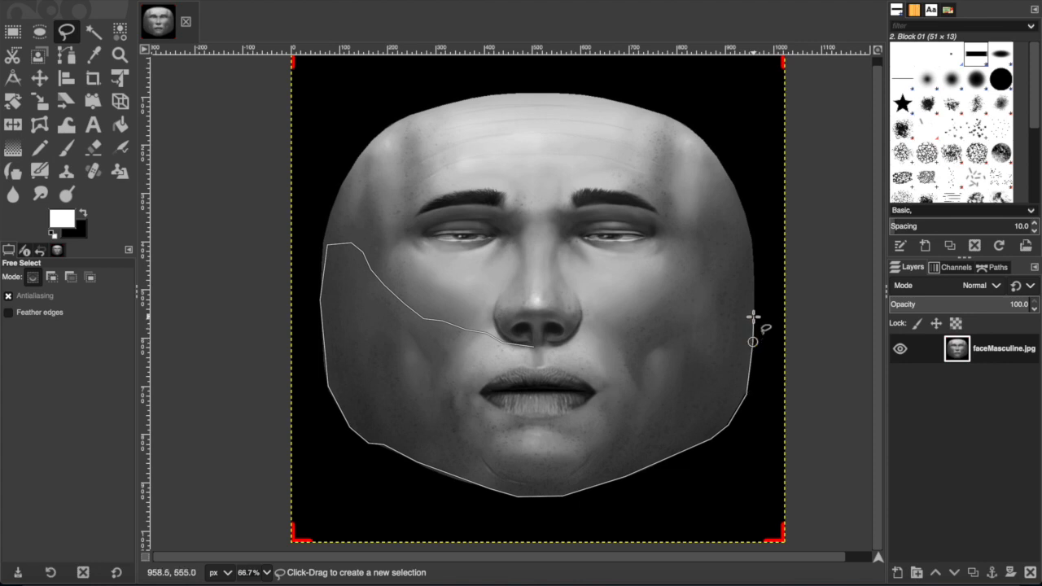
pyautogui.moveTo(752, 267)
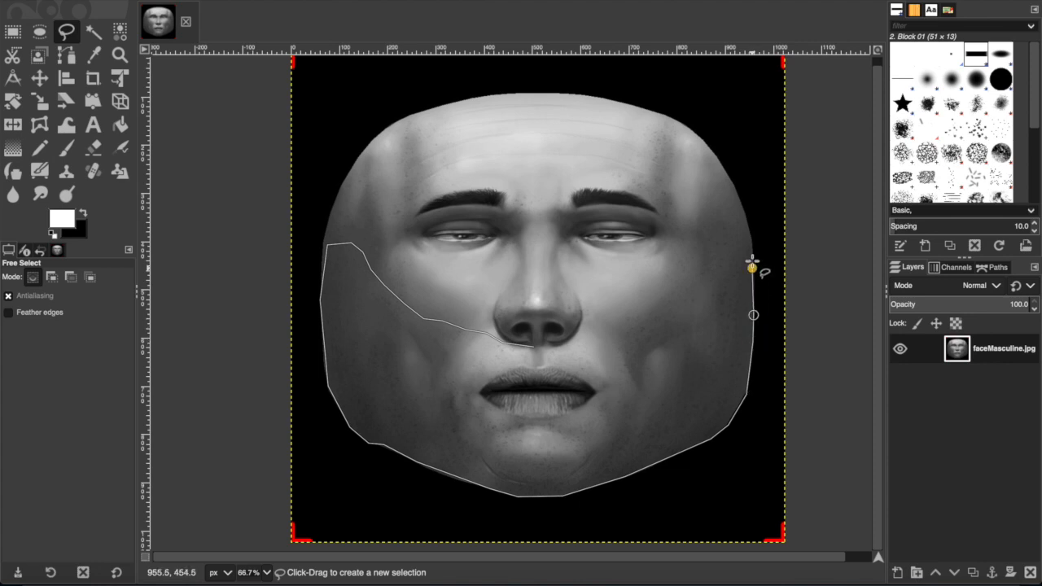
pyautogui.moveTo(742, 213)
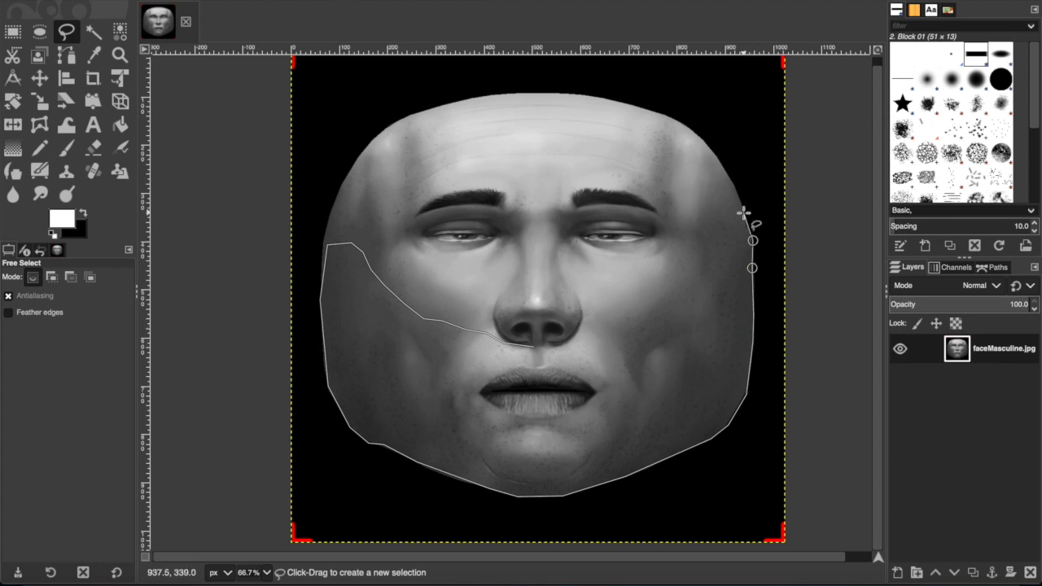
pyautogui.moveTo(713, 247)
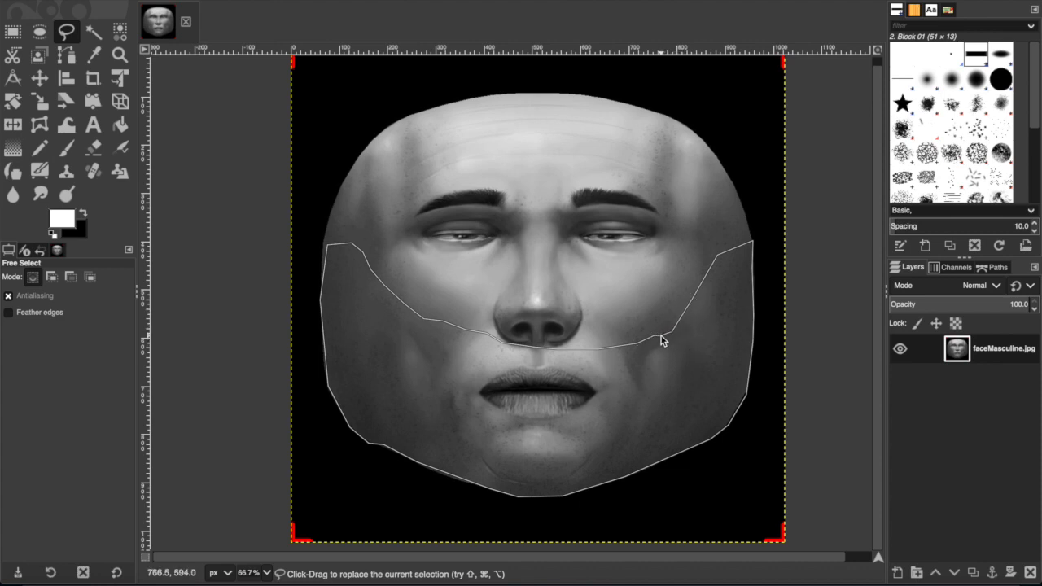
# Refine the outline points around the mouth and nose to close the beard selection
pyautogui.click(661, 337)
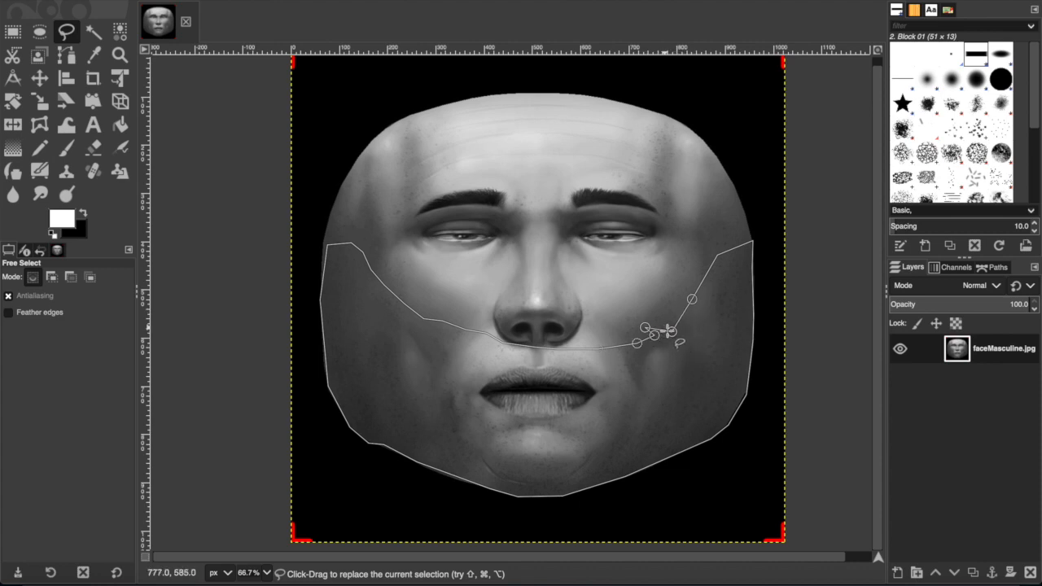
pyautogui.click(677, 319)
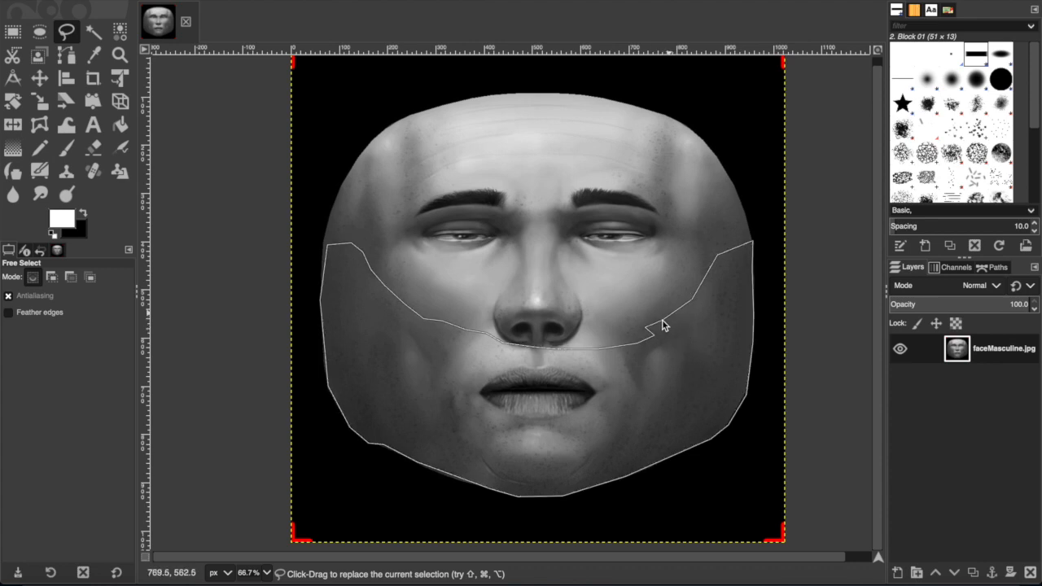
pyautogui.click(660, 322)
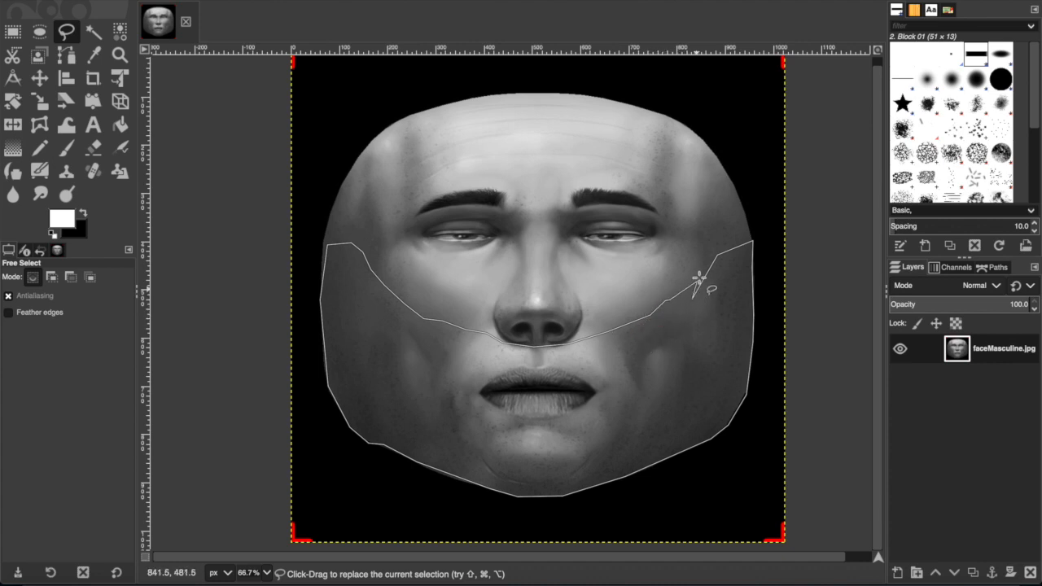
pyautogui.moveTo(716, 263)
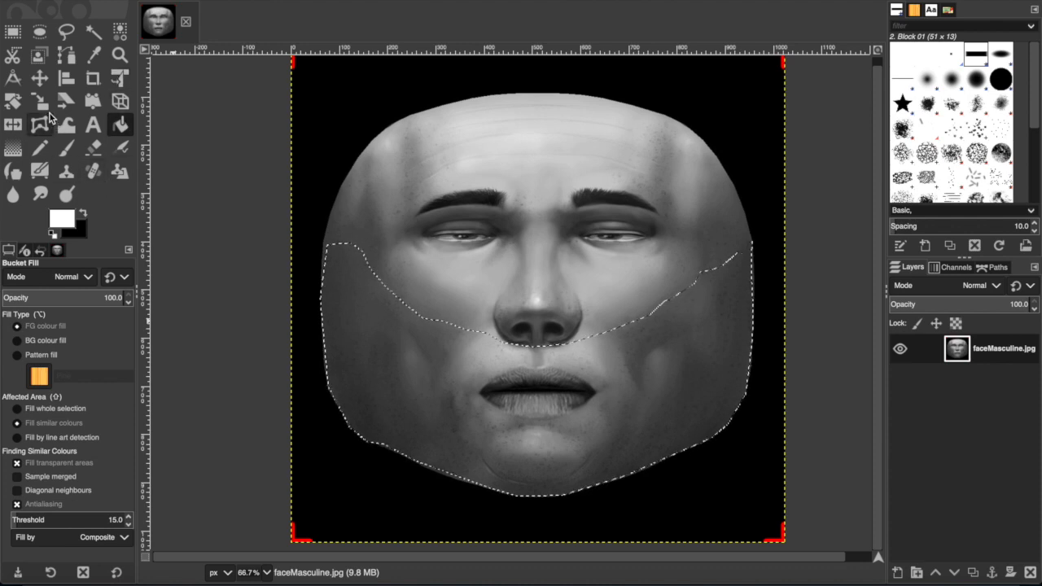
# Test-stamp the Paintbrush with Chalk 02, Bristles 02 and GEGL goat, then undo the marks
pyautogui.click(67, 146)
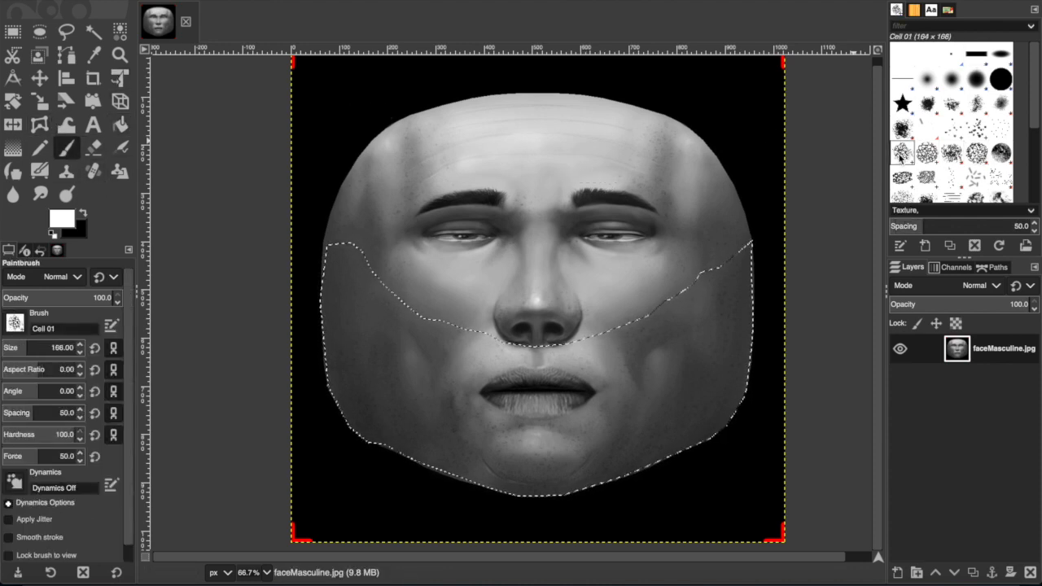
pyautogui.click(631, 318)
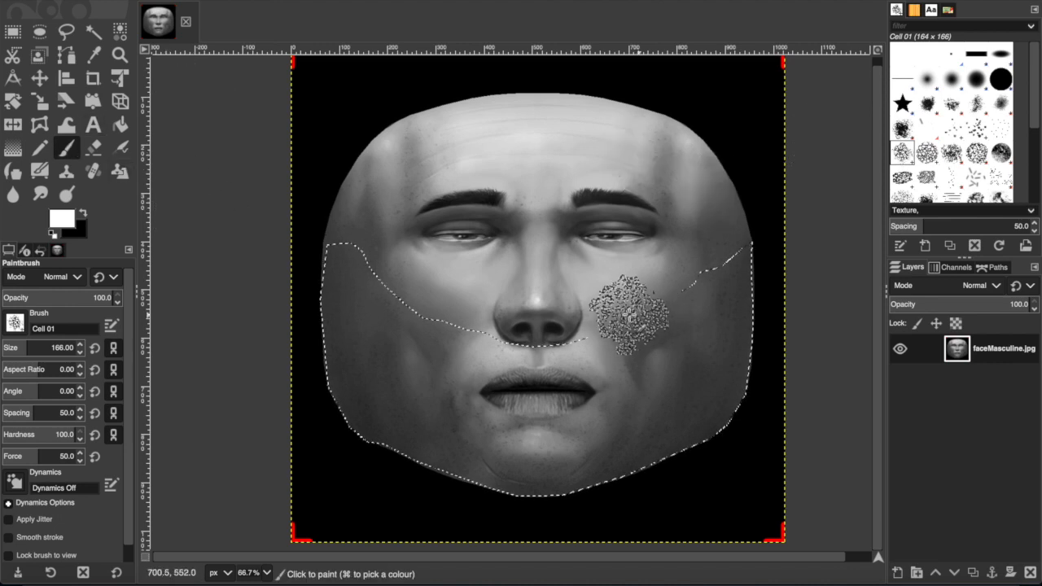
pyautogui.click(676, 382)
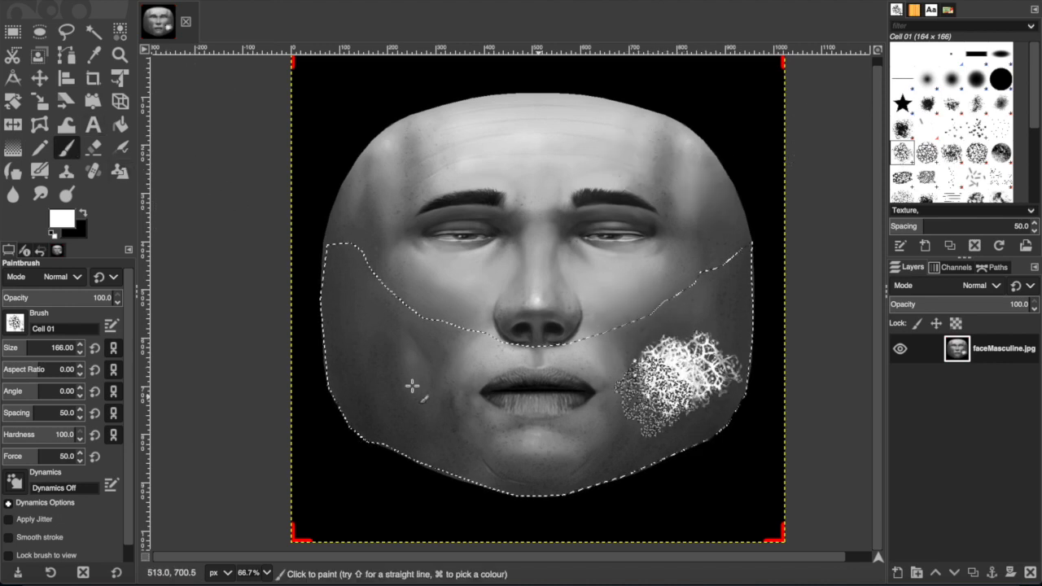
pyautogui.click(925, 153)
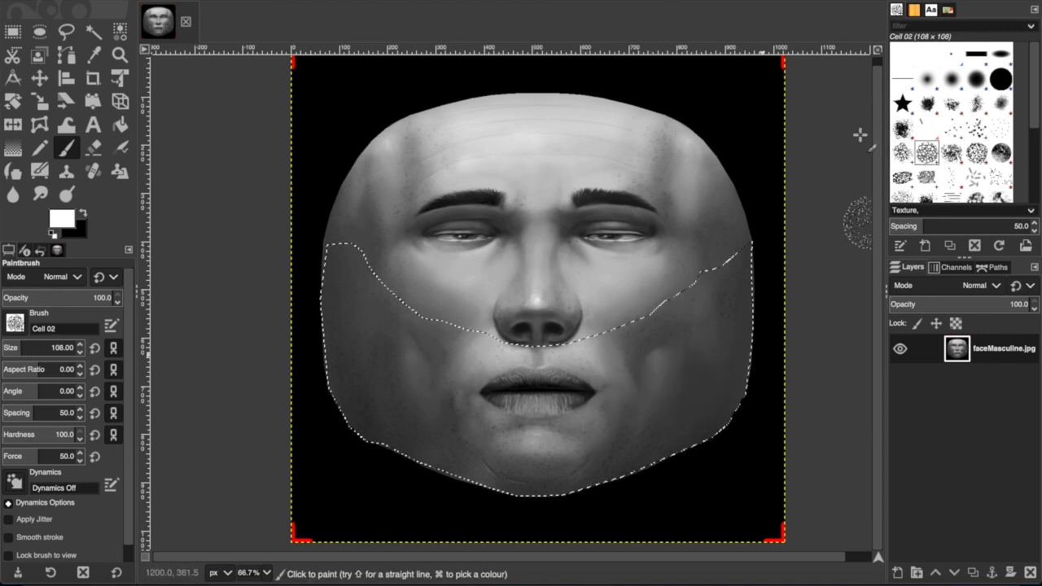
pyautogui.click(977, 154)
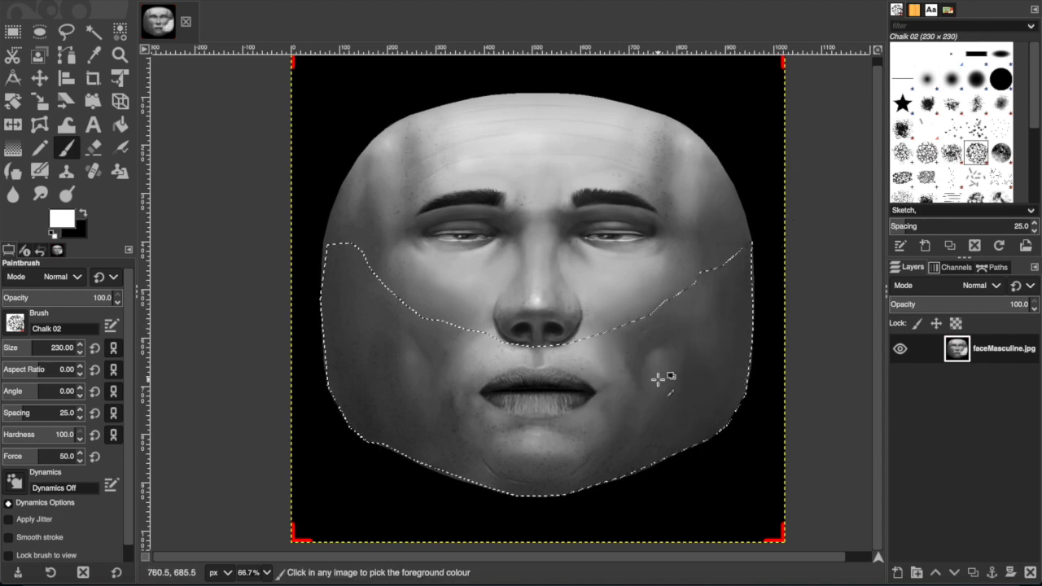
pyautogui.click(975, 129)
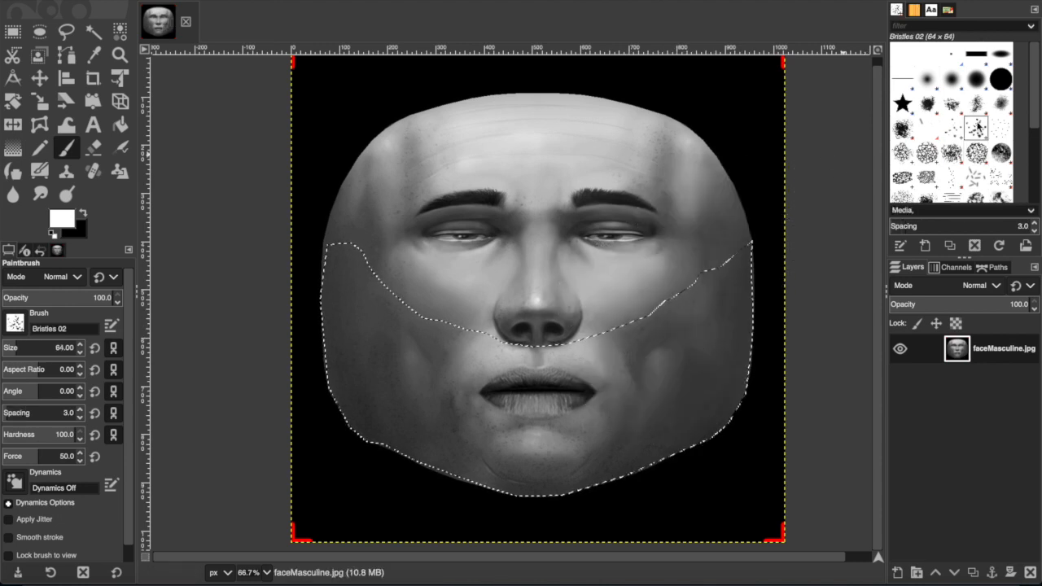
pyautogui.moveTo(684, 385)
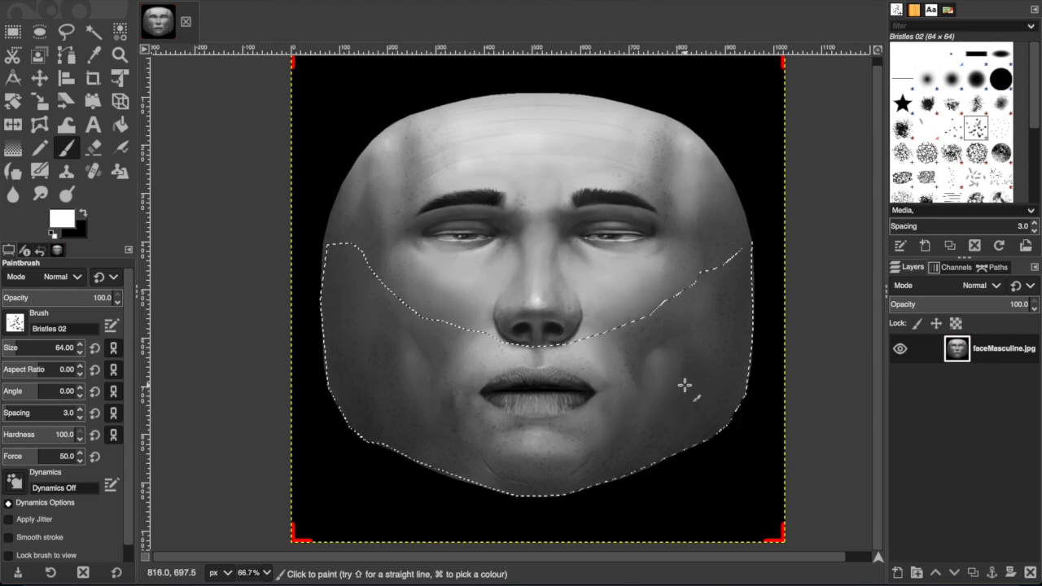
pyautogui.click(975, 179)
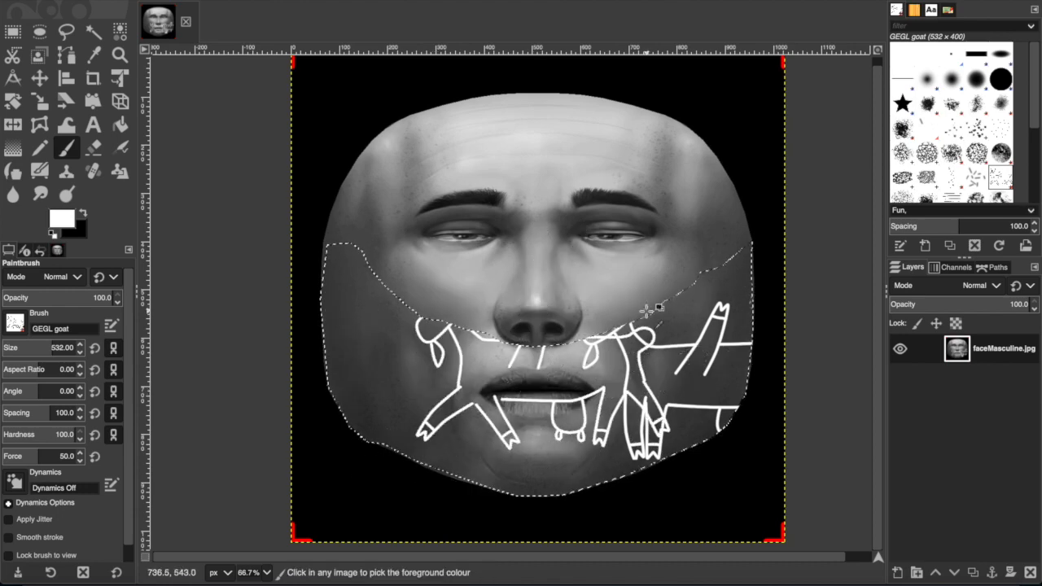
pyautogui.press('ctrl+z')
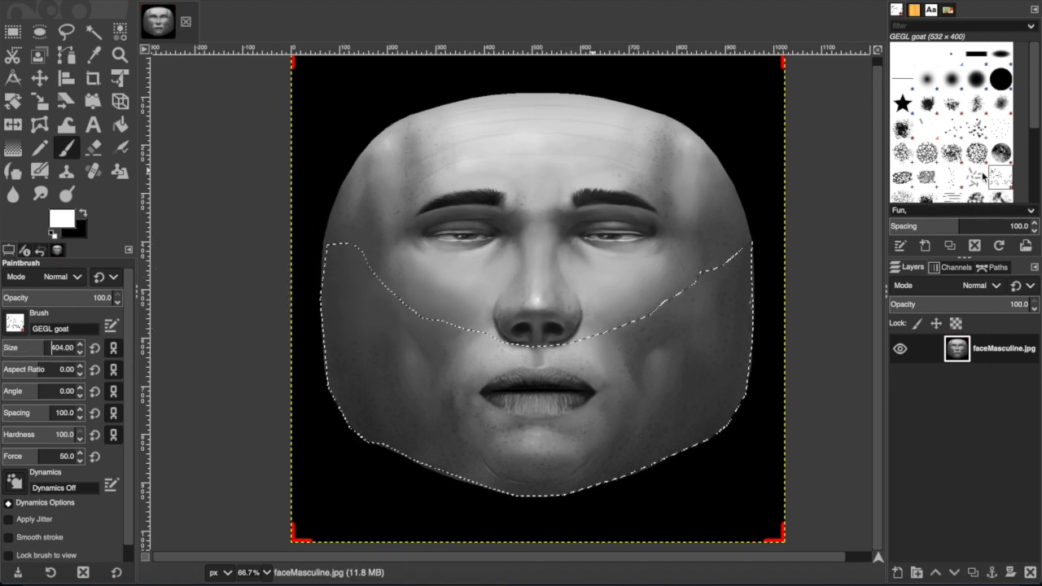
# Settle on the Confetti brush at size 25
pyautogui.click(974, 178)
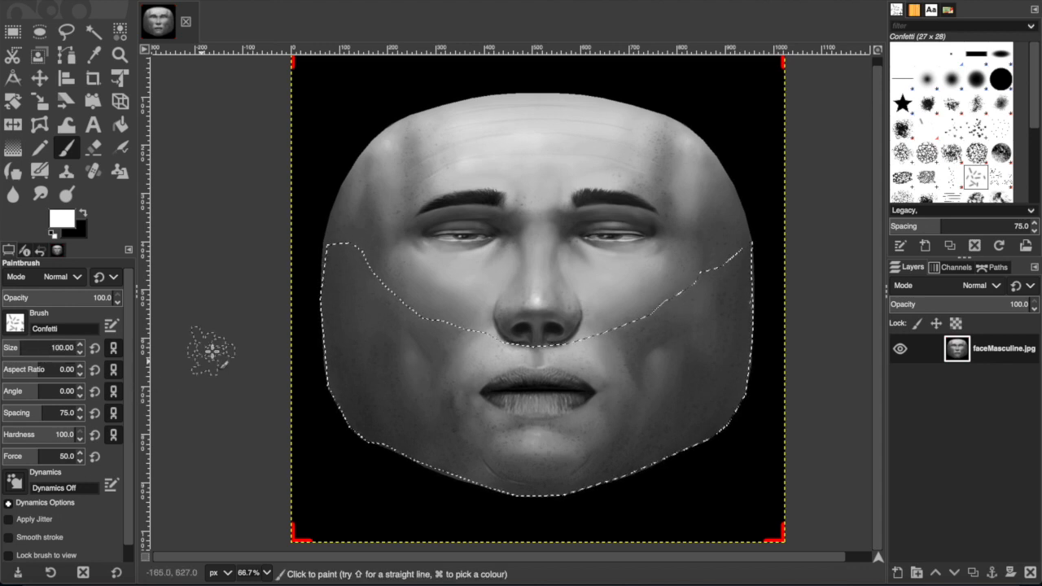
pyautogui.click(345, 285)
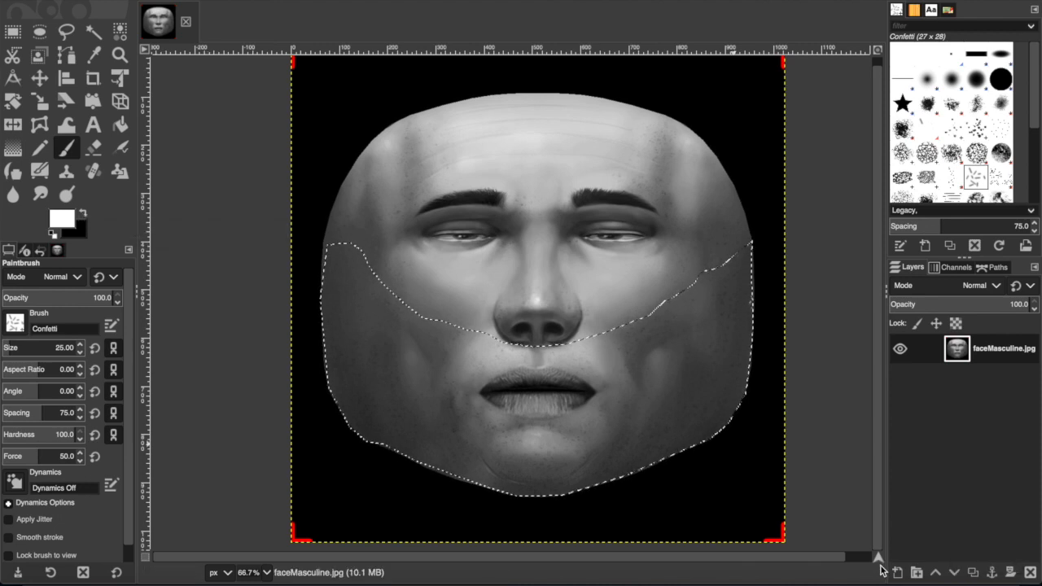
# Create a transparent layer named beard and bring up the foreground colour chooser
pyautogui.click(896, 573)
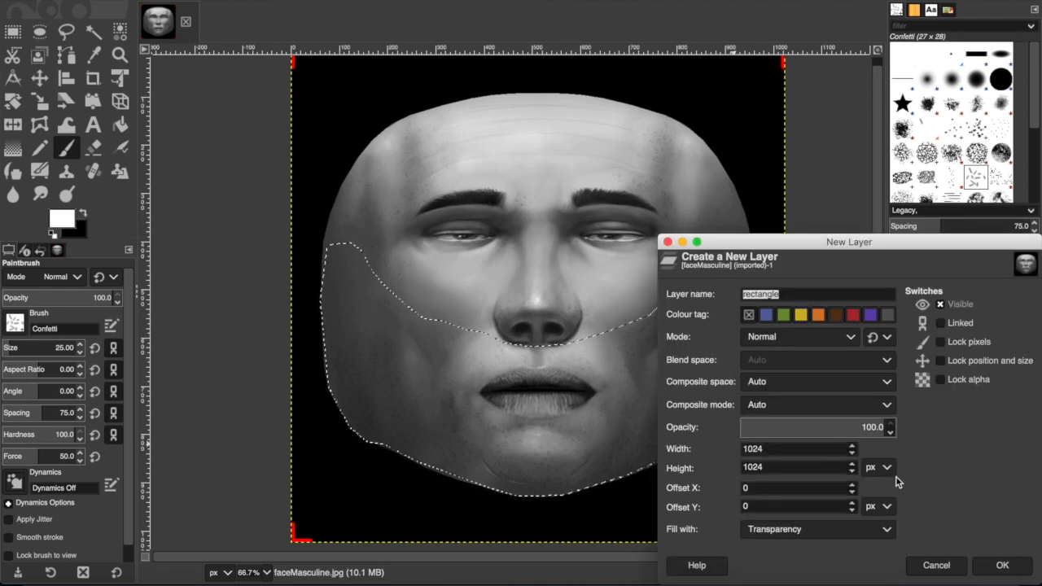
pyautogui.click(1003, 565)
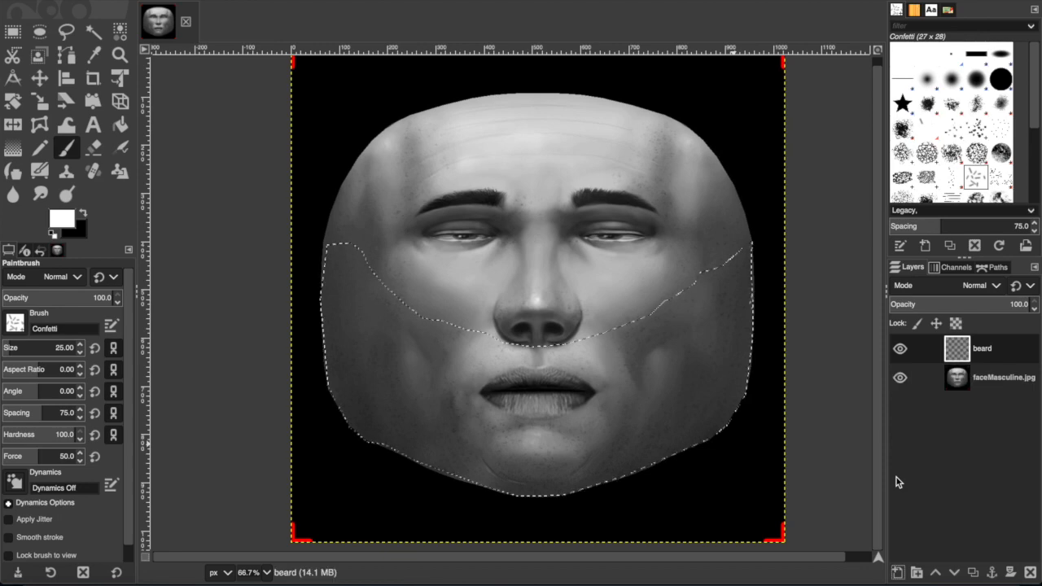
pyautogui.click(898, 378)
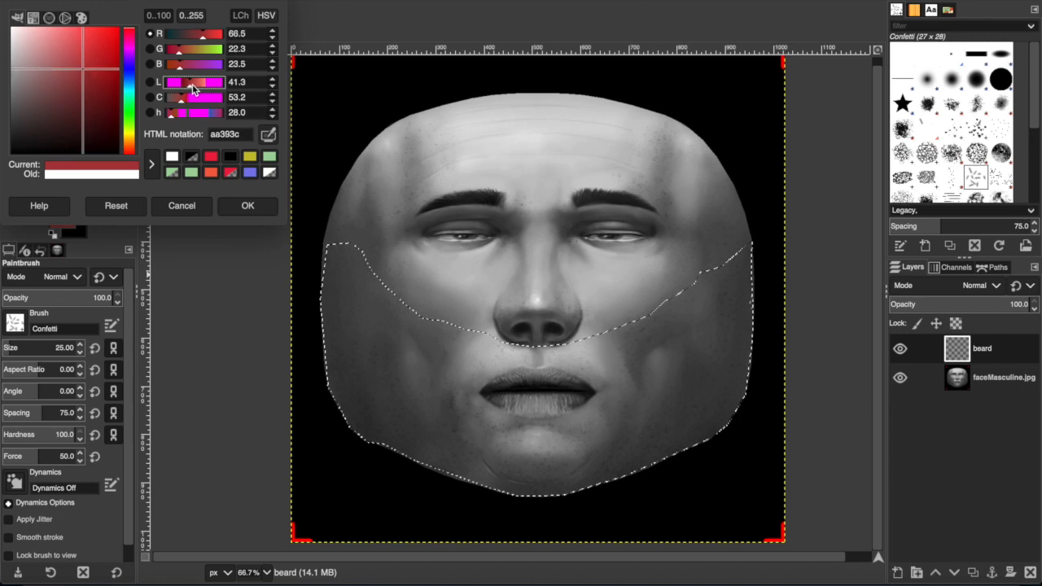
# Set the foreground colour to dark reddish brown 341a18
pyautogui.moveTo(194, 81); pyautogui.dragTo(182, 82)
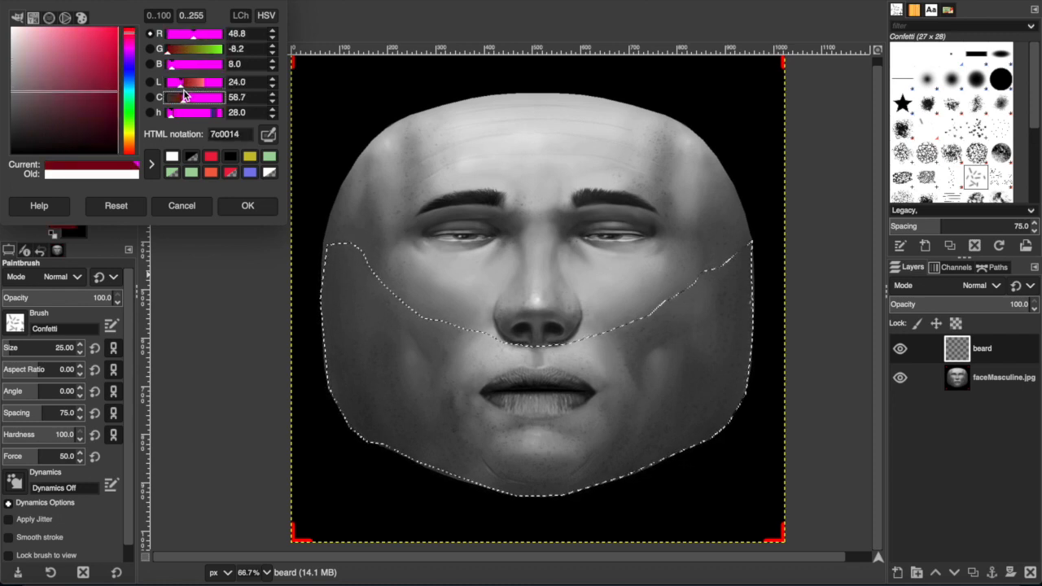
pyautogui.click(52, 101)
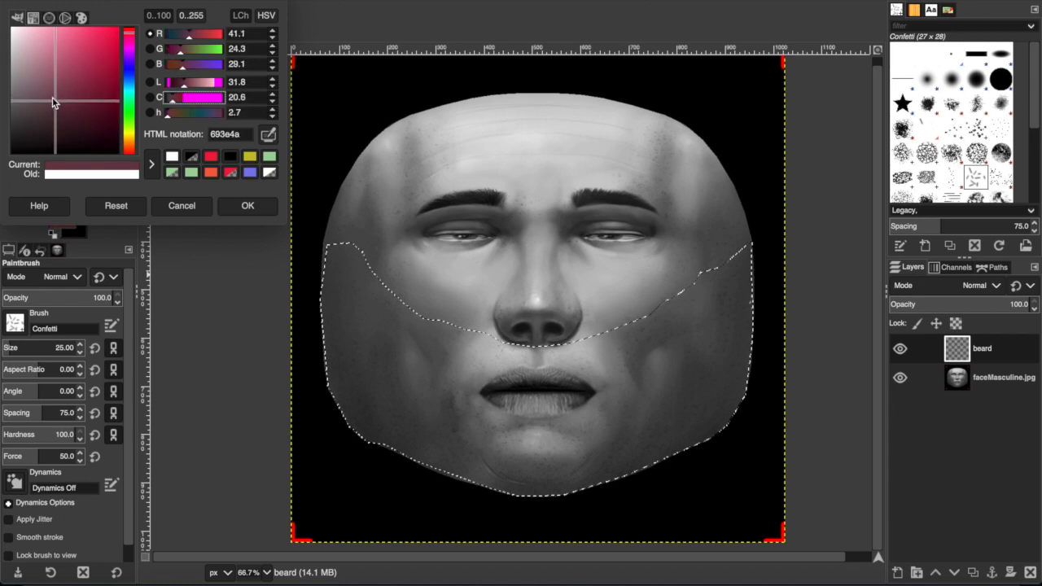
pyautogui.click(88, 114)
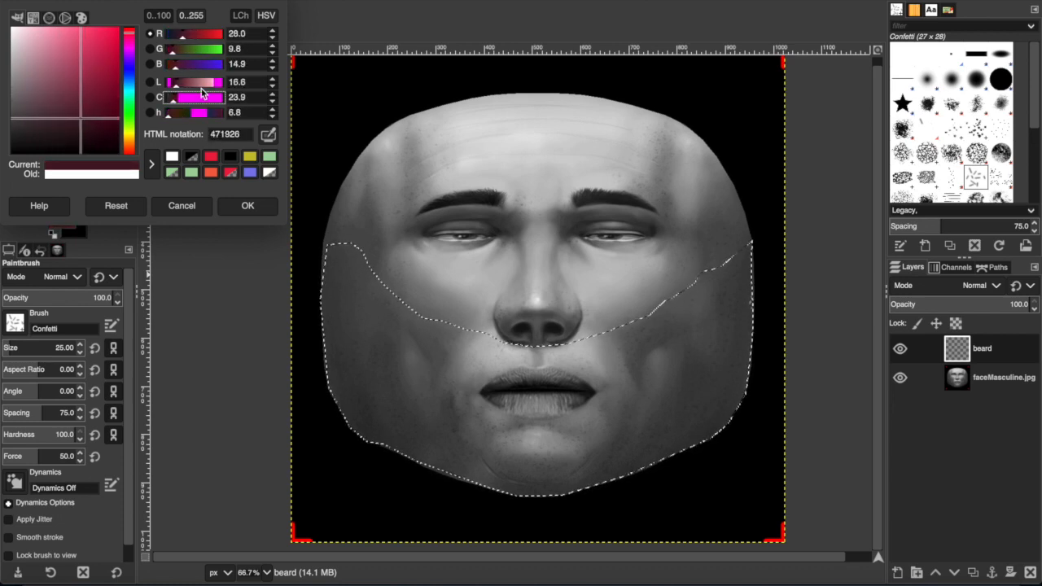
pyautogui.moveTo(212, 33); pyautogui.dragTo(171, 32)
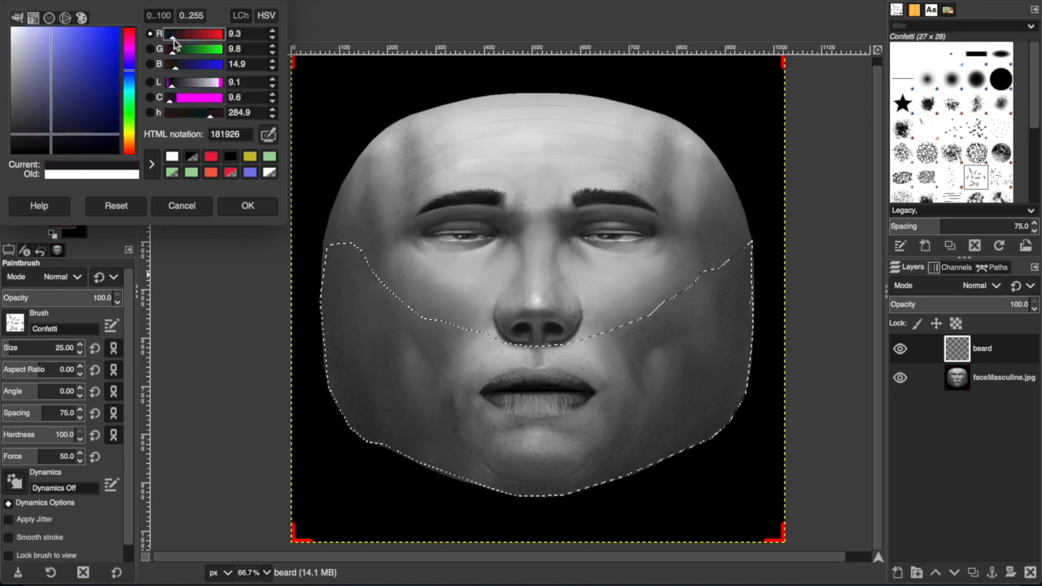
pyautogui.moveTo(173, 33); pyautogui.dragTo(186, 32)
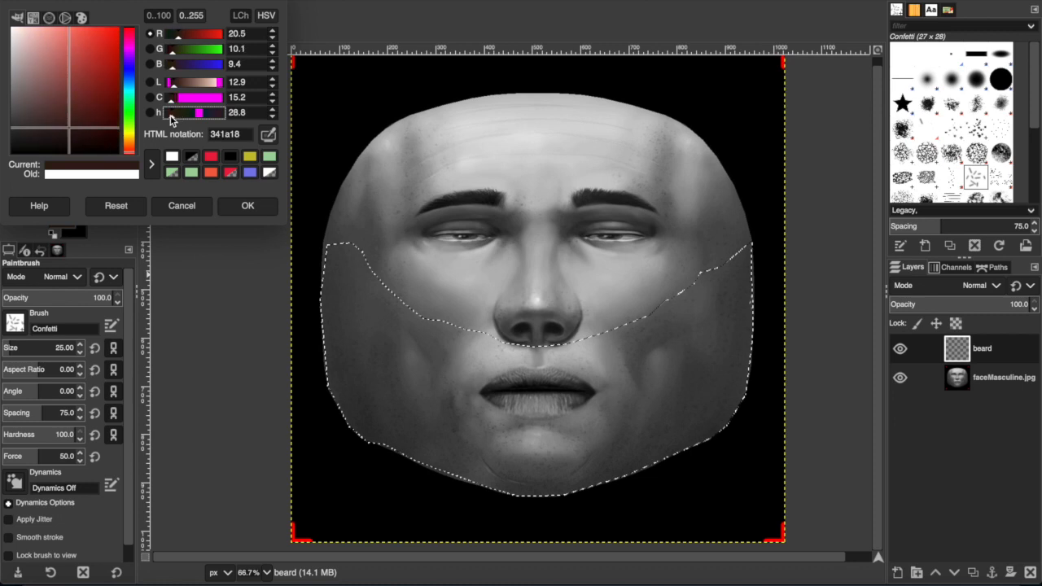
pyautogui.click(247, 205)
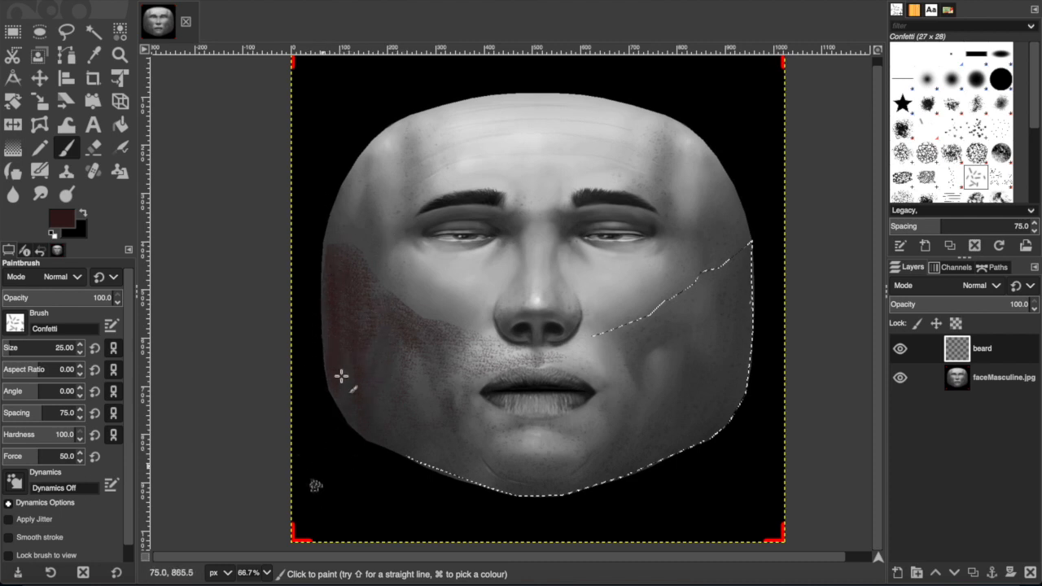
pyautogui.moveTo(313, 336)
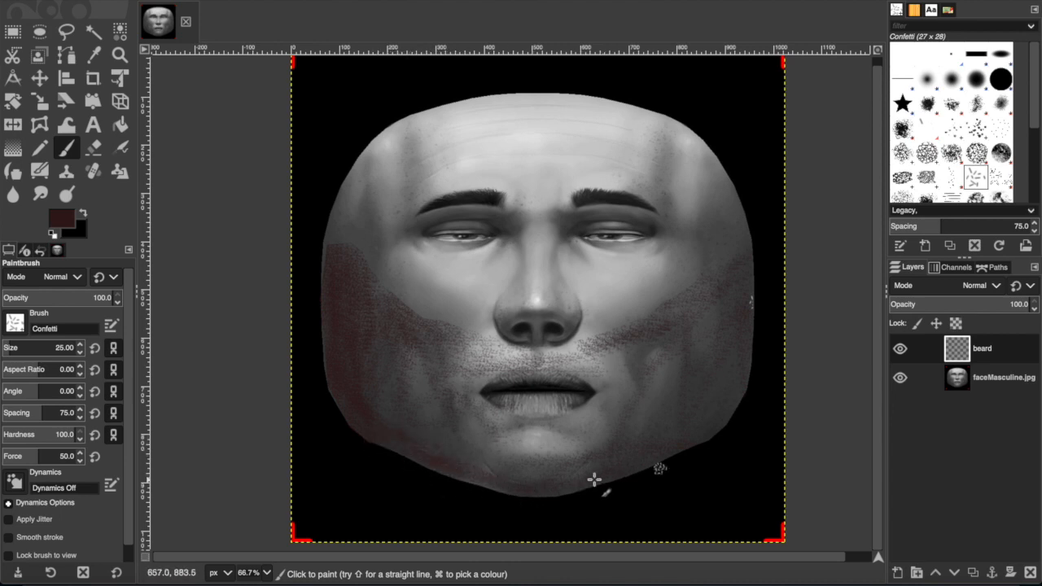
# Paint Confetti stubble strokes along the lower jaw, chin and below the mouth
pyautogui.moveTo(594, 480); pyautogui.dragTo(736, 350)
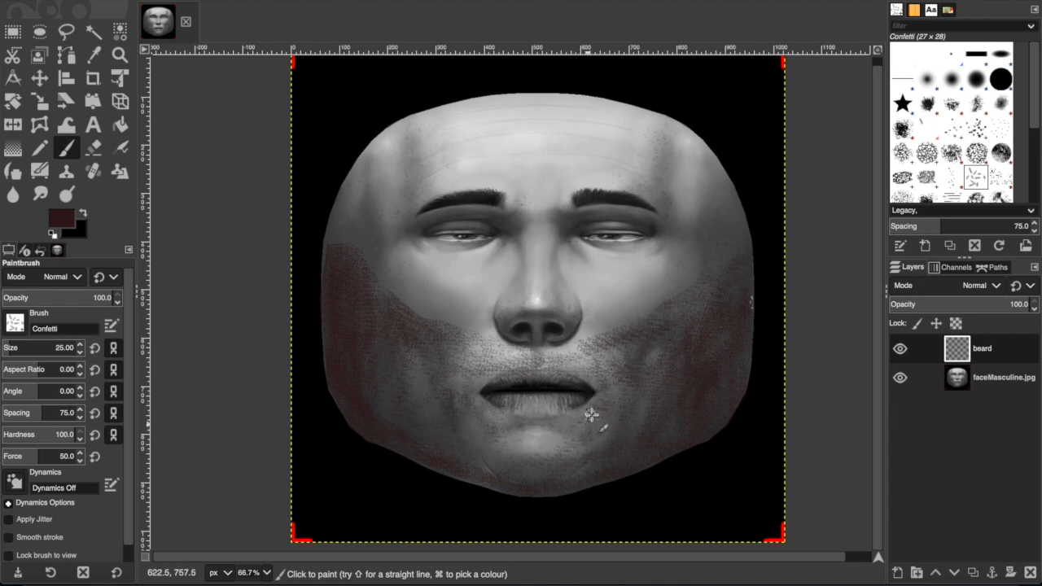
pyautogui.moveTo(594, 416); pyautogui.dragTo(501, 436)
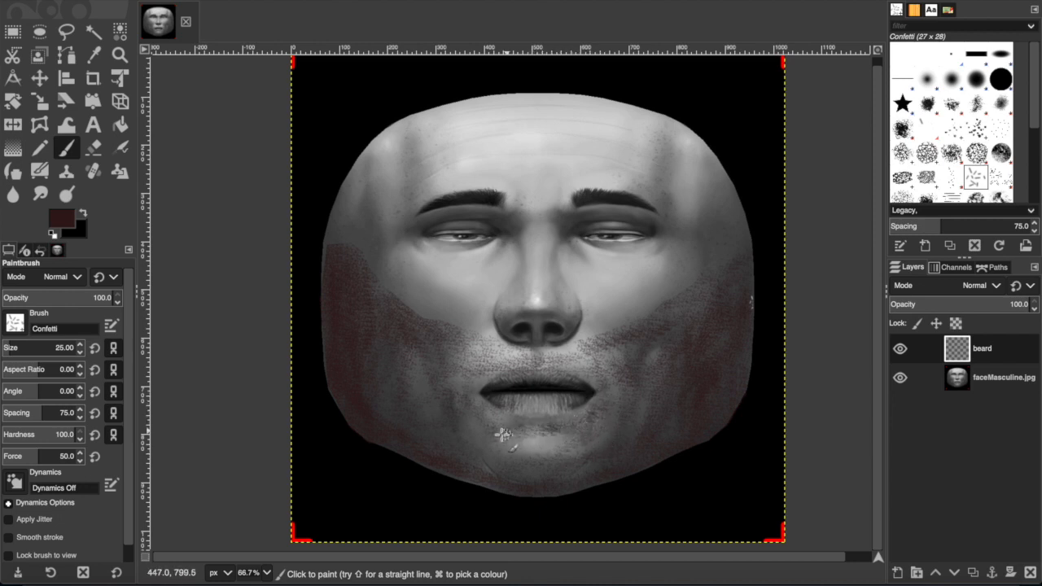
pyautogui.moveTo(502, 431); pyautogui.dragTo(479, 374)
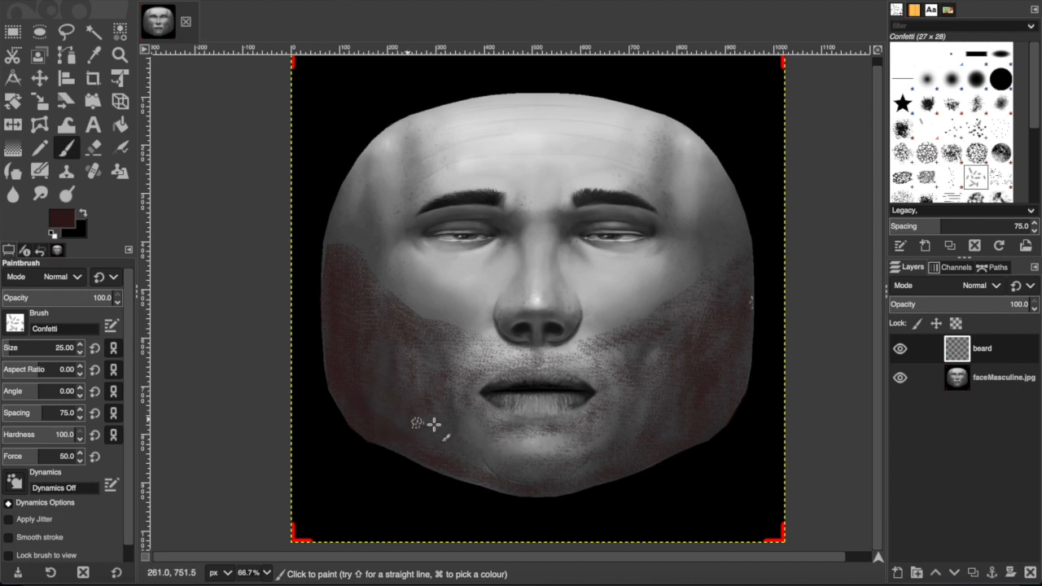
pyautogui.moveTo(416, 423); pyautogui.dragTo(485, 464)
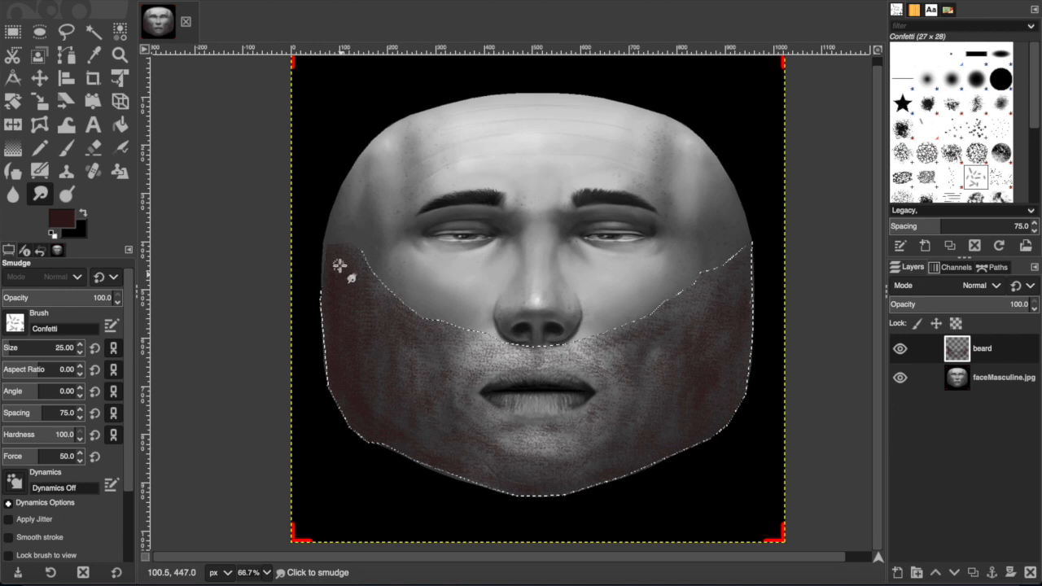
# Smudge the painted stubble to blend it evenly across the jaw
pyautogui.moveTo(339, 267); pyautogui.dragTo(485, 381)
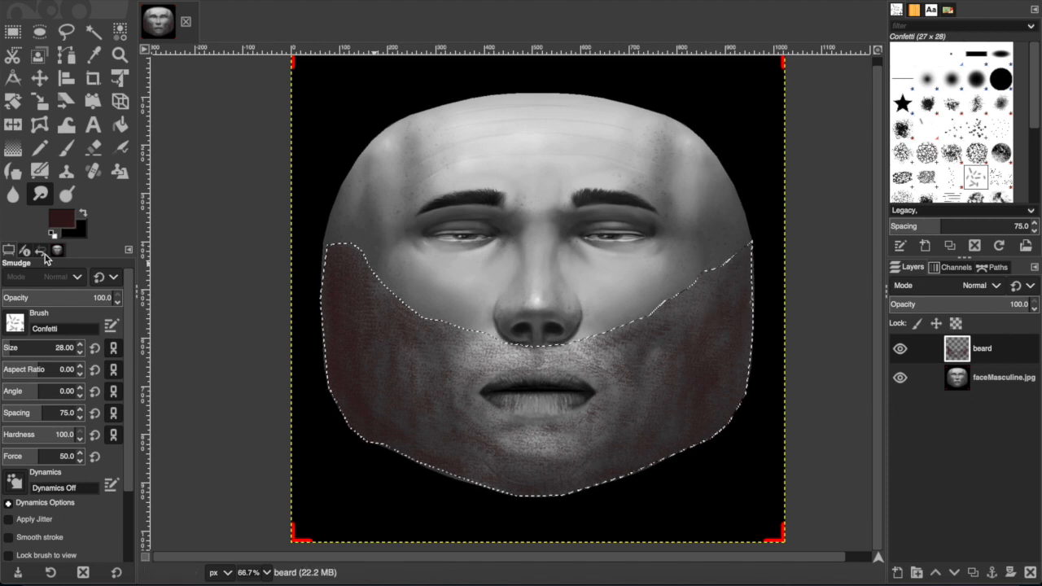
# Hide the faceMasculine.jpg layer so the beard painting shows alone on transparency
pyautogui.click(67, 148)
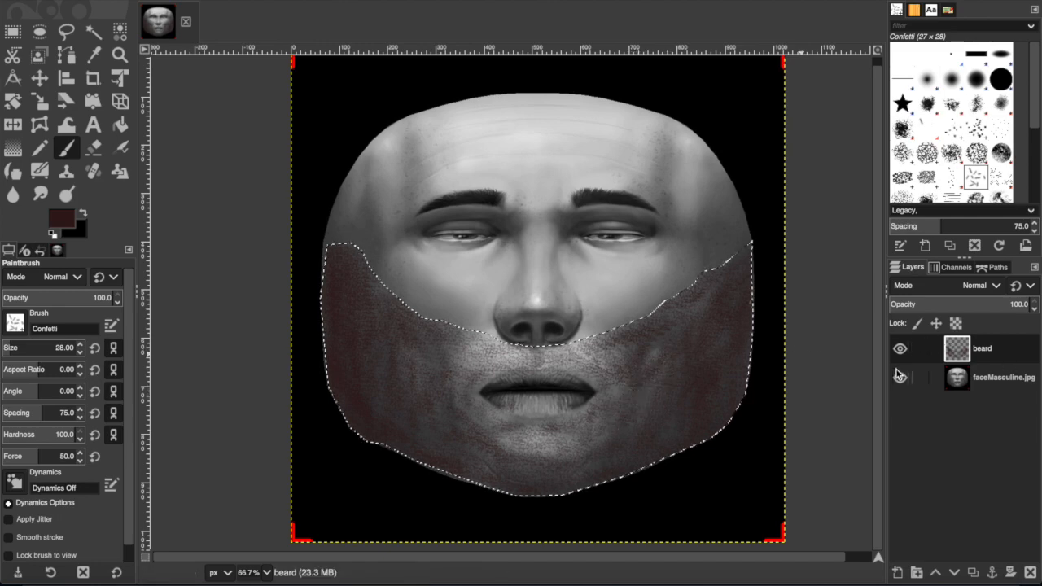
pyautogui.click(898, 378)
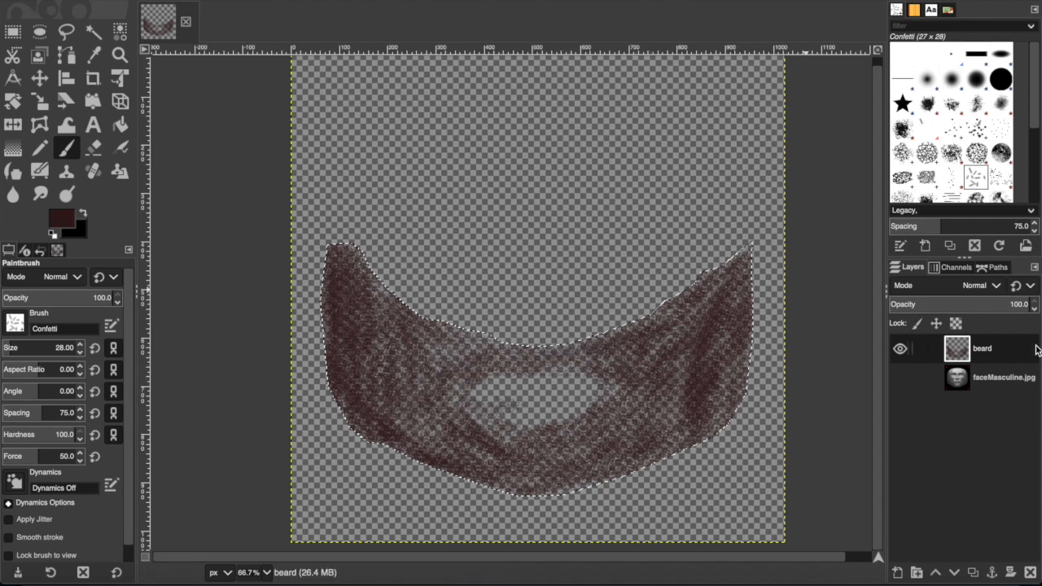
# Export the image as face beard.png to the Desktop, accepting the PNG settings
pyautogui.click(901, 378)
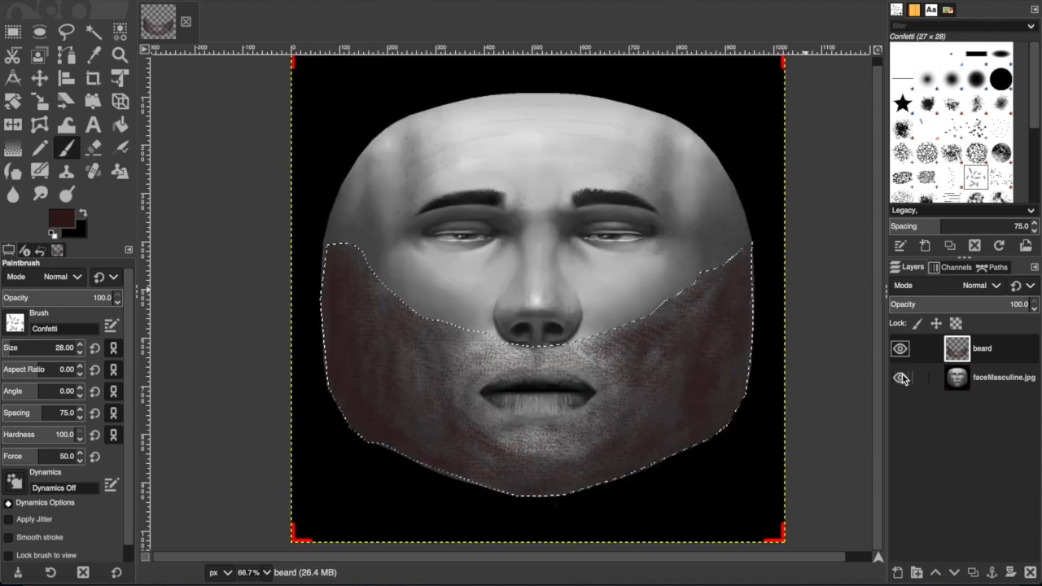
pyautogui.click(901, 378)
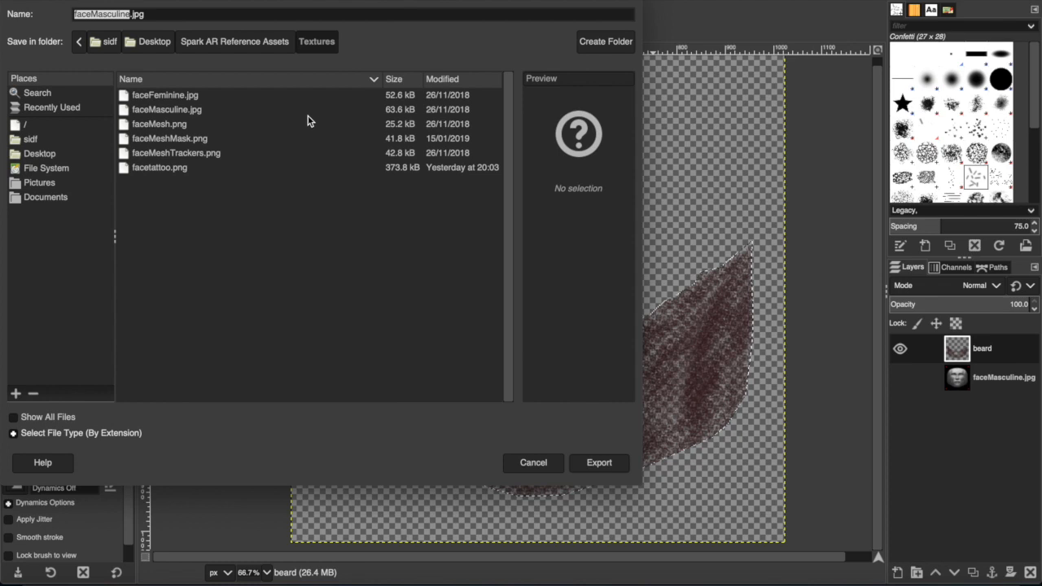
pyautogui.click(153, 43)
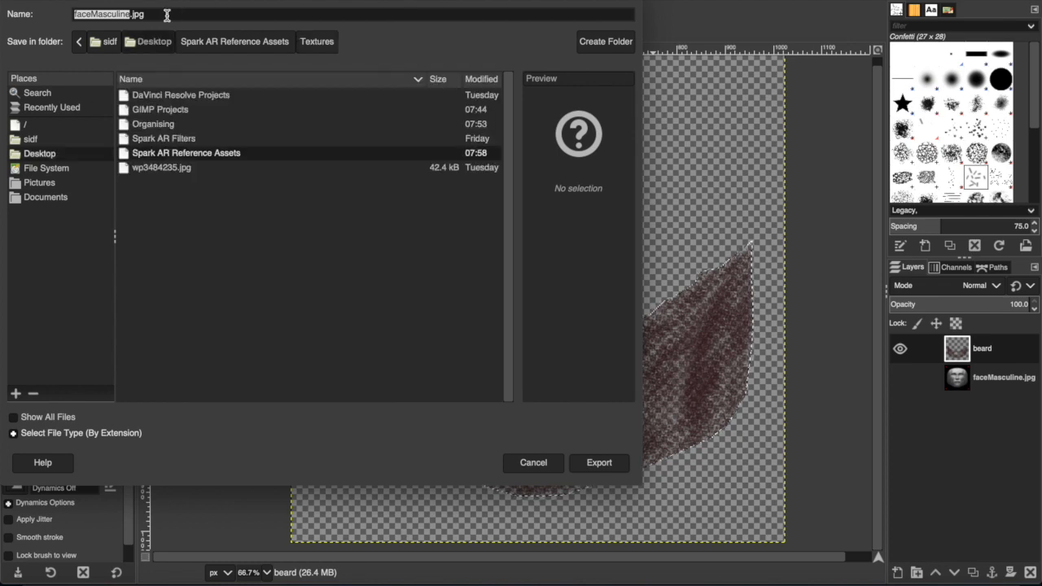
pyautogui.write('fa')
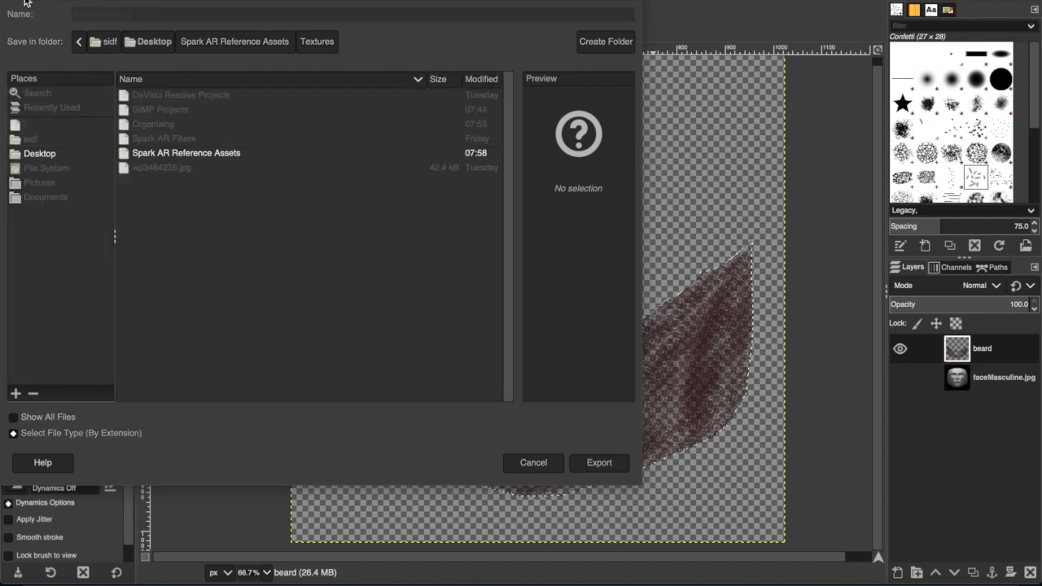
pyautogui.click(600, 463)
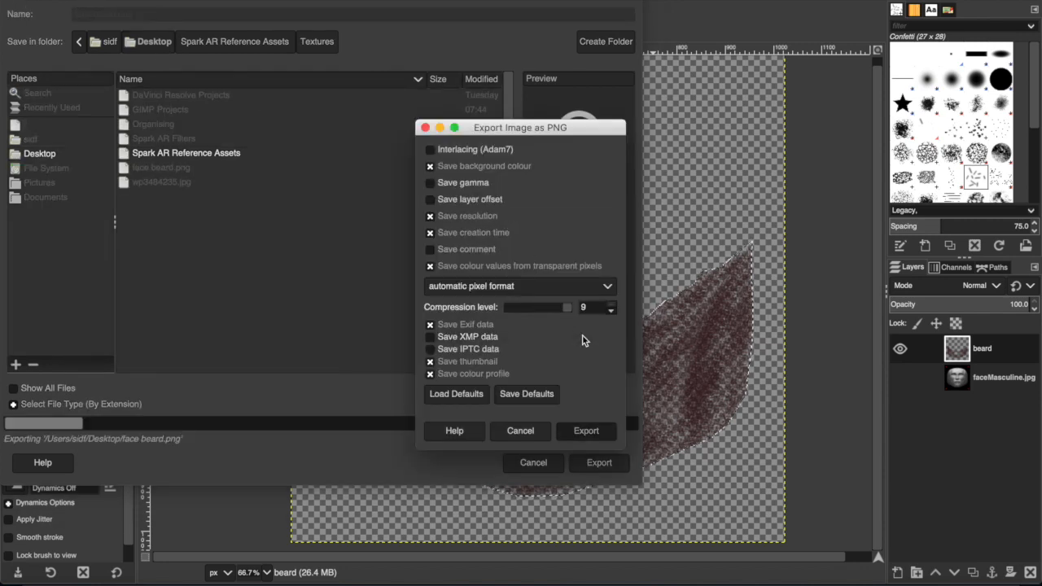
pyautogui.click(587, 430)
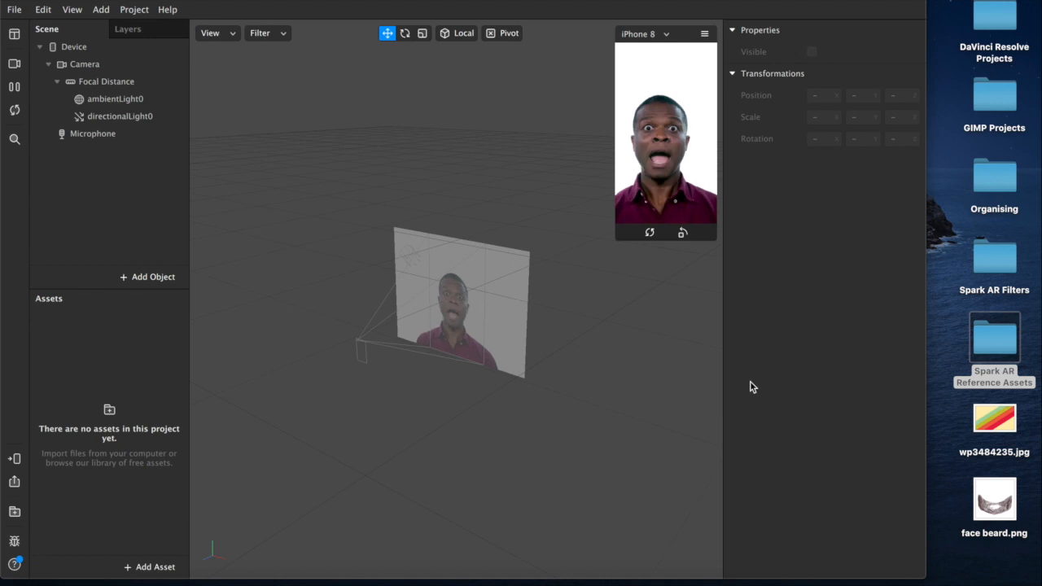
# Insert a Face Mesh object under a face tracker and select faceMesh0 for editing
pyautogui.click(146, 277)
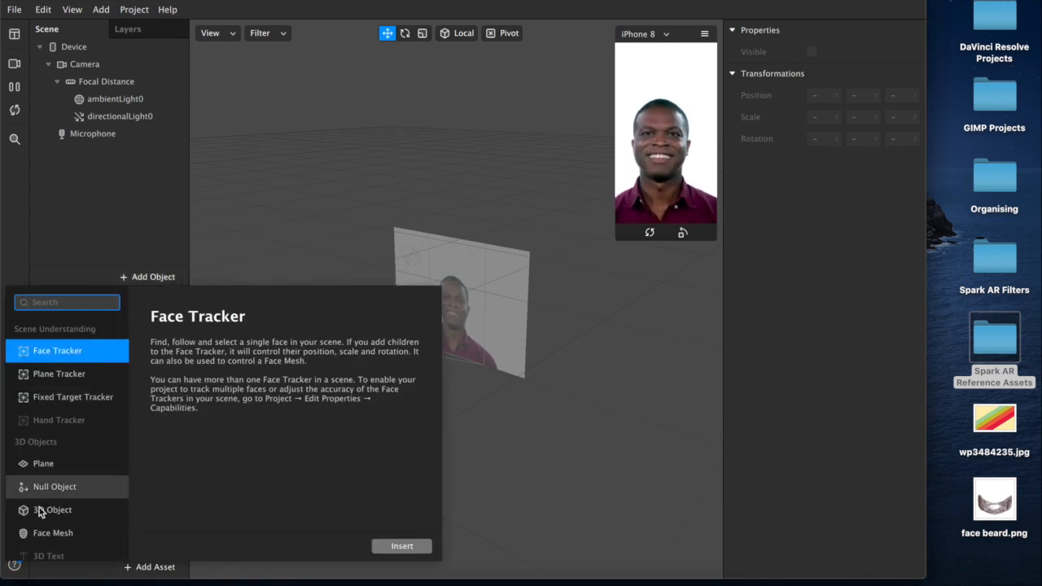
pyautogui.click(52, 532)
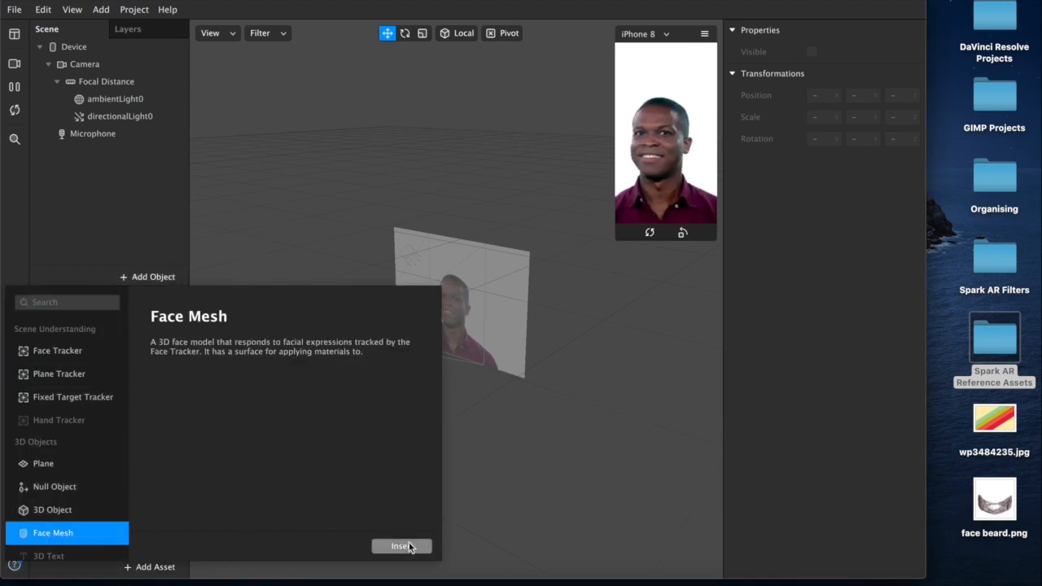
pyautogui.click(400, 546)
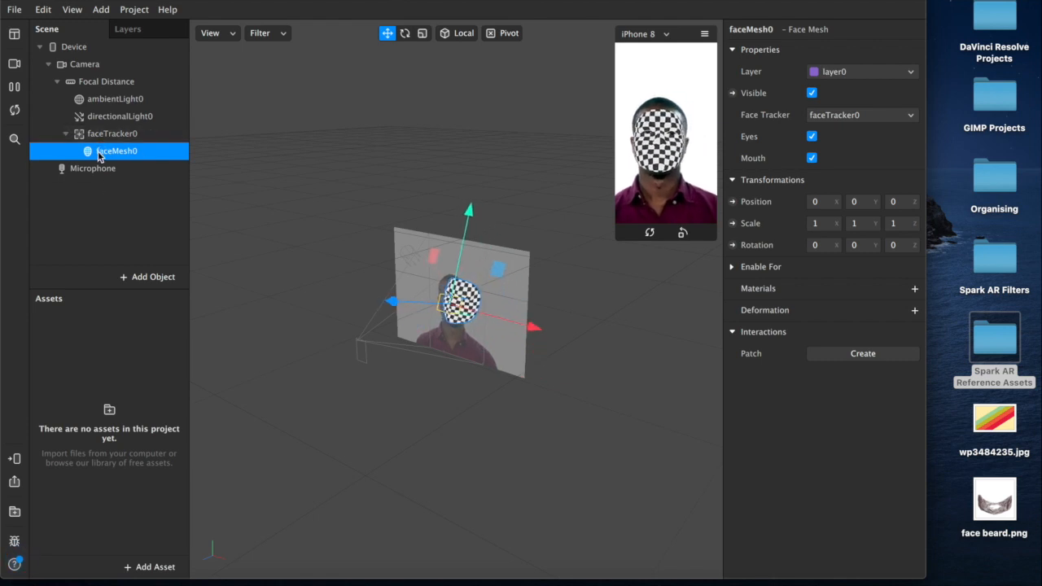
pyautogui.click(111, 133)
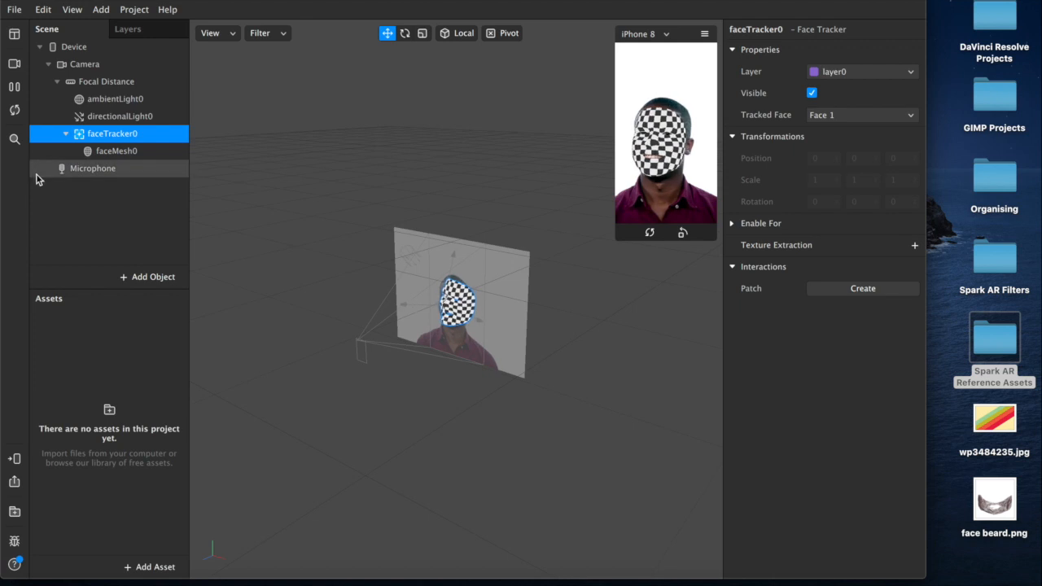
pyautogui.click(117, 150)
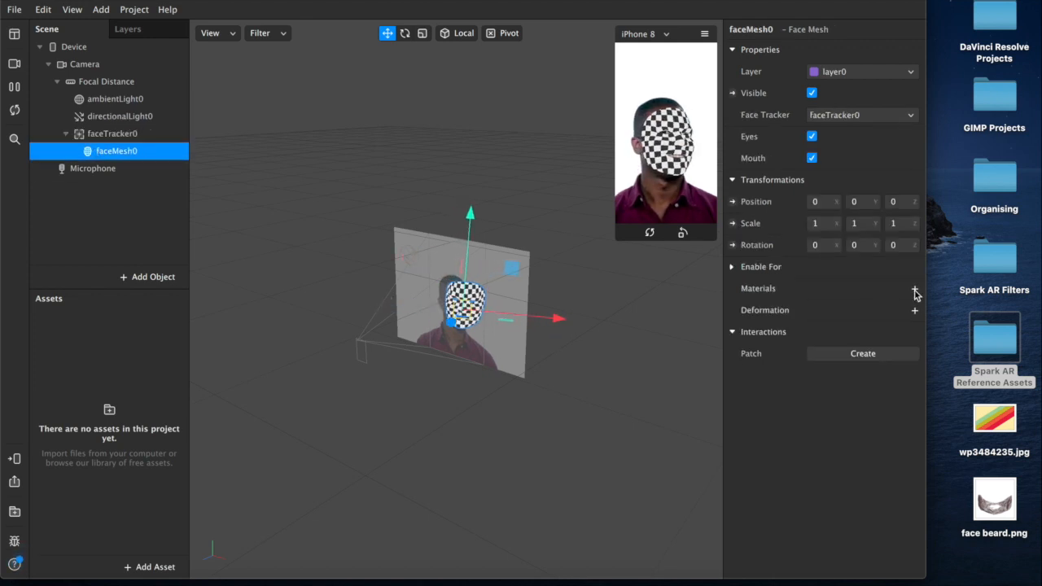
# Create a Physically-Based material for the mesh with face beard.png as its Albedo texture
pyautogui.click(915, 288)
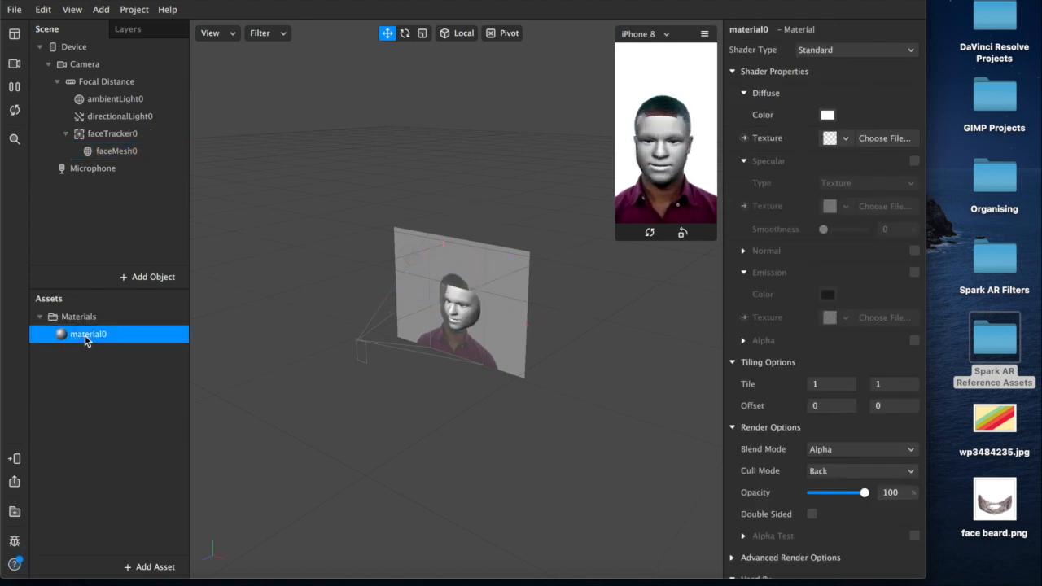
pyautogui.click(855, 49)
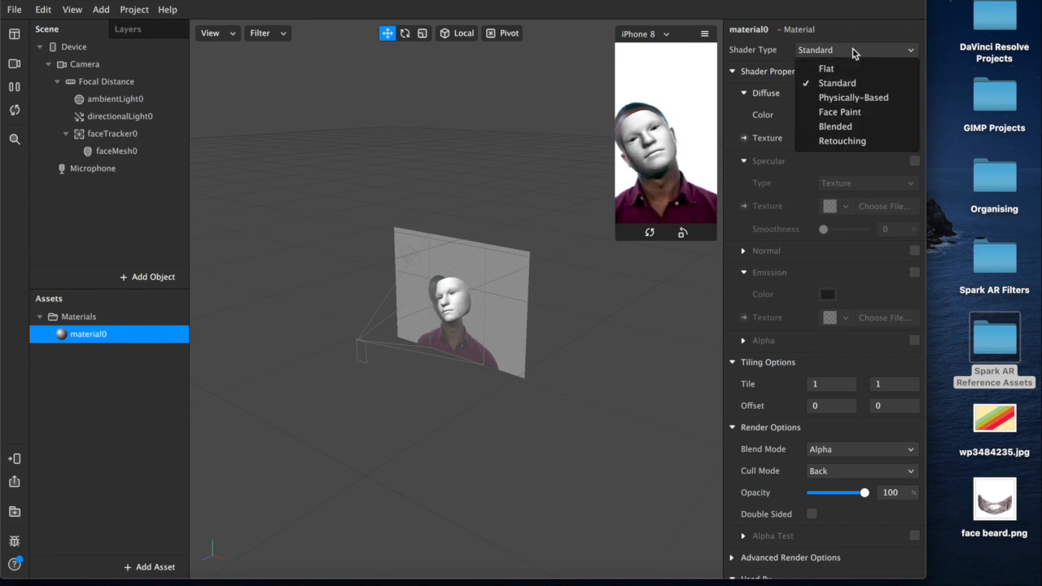
pyautogui.click(853, 98)
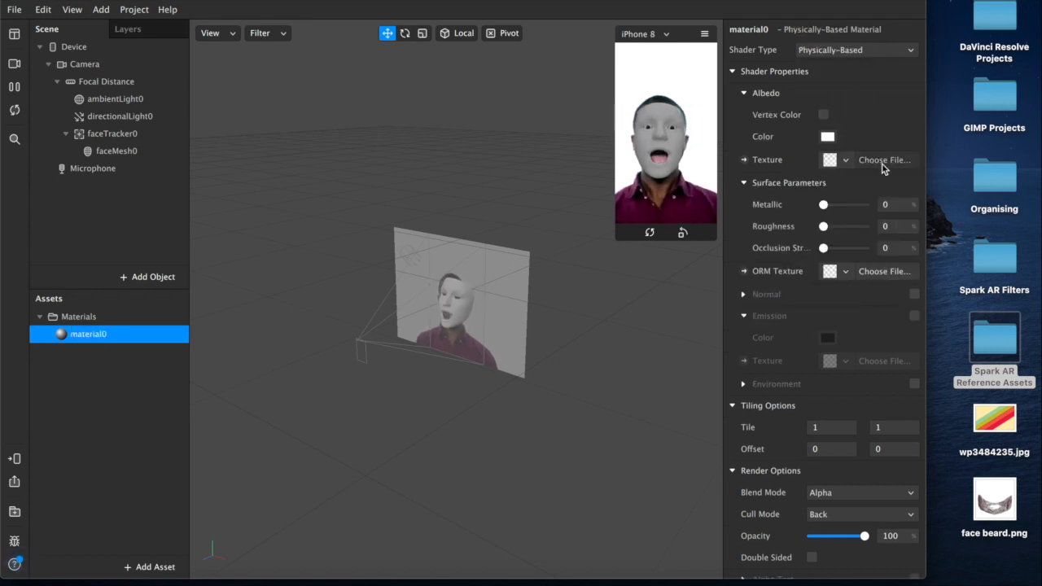
pyautogui.click(886, 159)
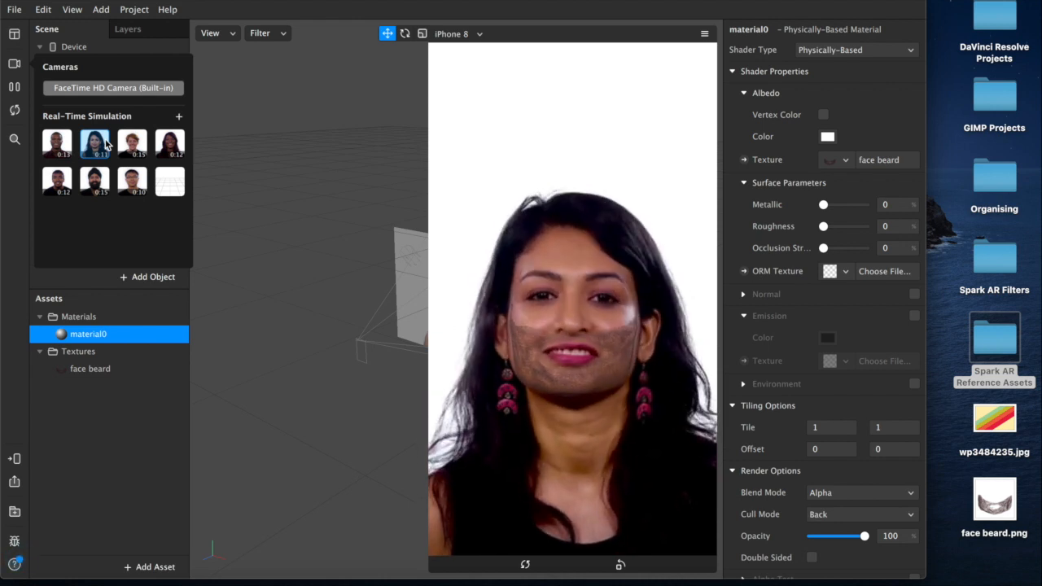
pyautogui.click(131, 143)
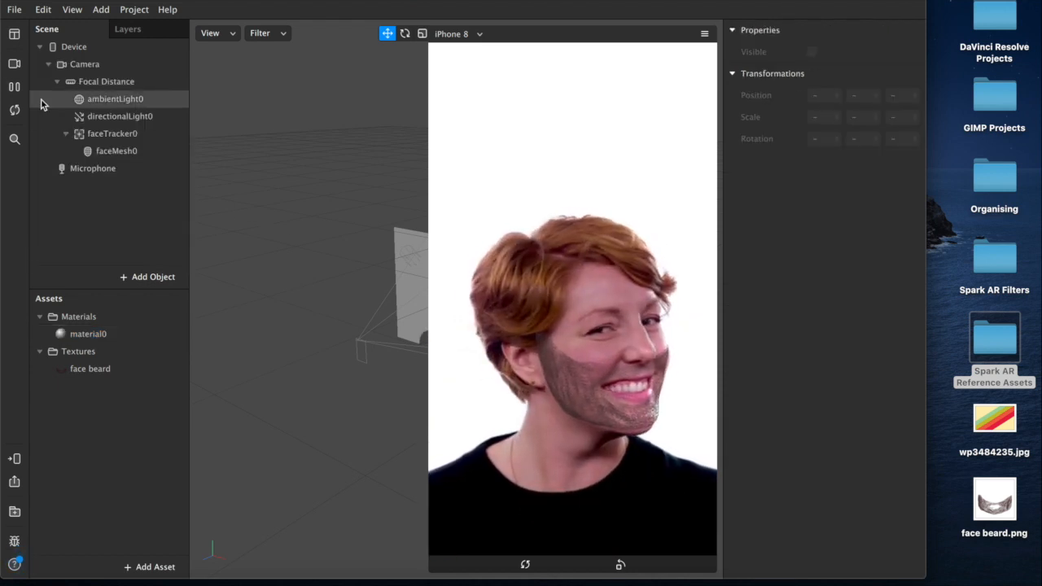
# Lower material0's Opacity to around 60
pyautogui.click(88, 334)
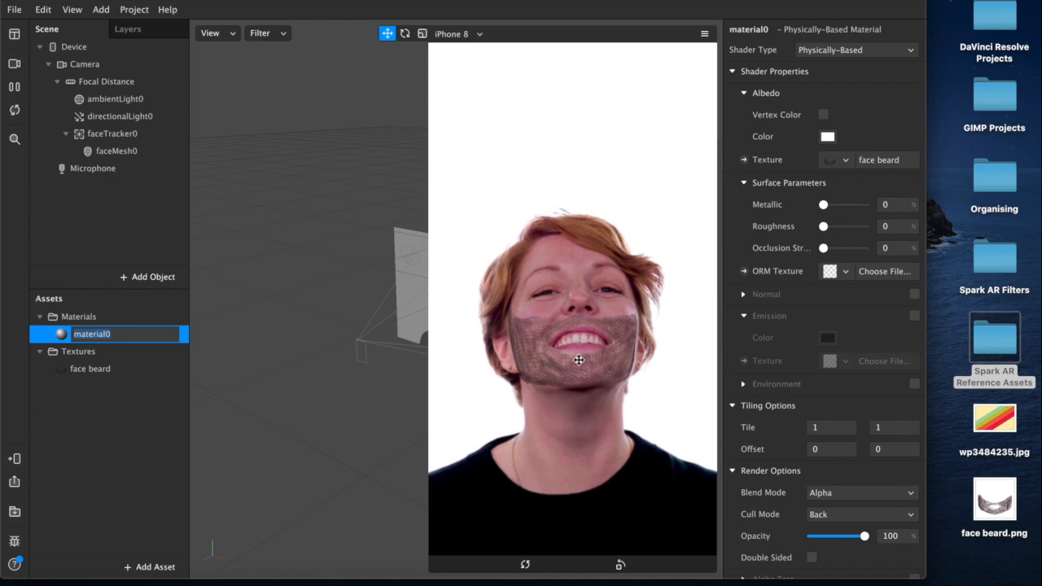
pyautogui.moveTo(864, 536); pyautogui.dragTo(853, 536)
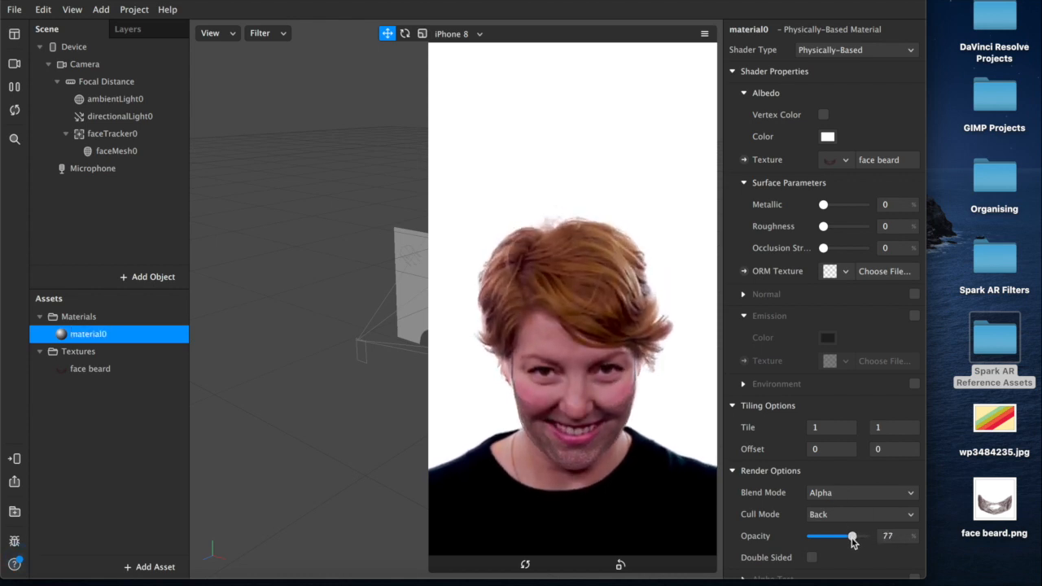
pyautogui.moveTo(854, 536); pyautogui.dragTo(837, 536)
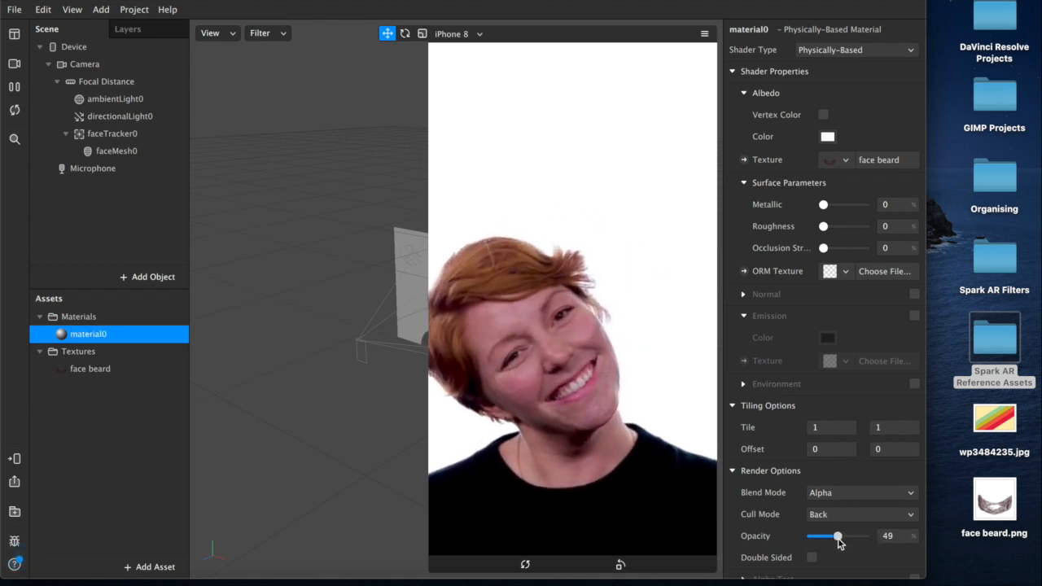
pyautogui.moveTo(838, 536); pyautogui.dragTo(844, 535)
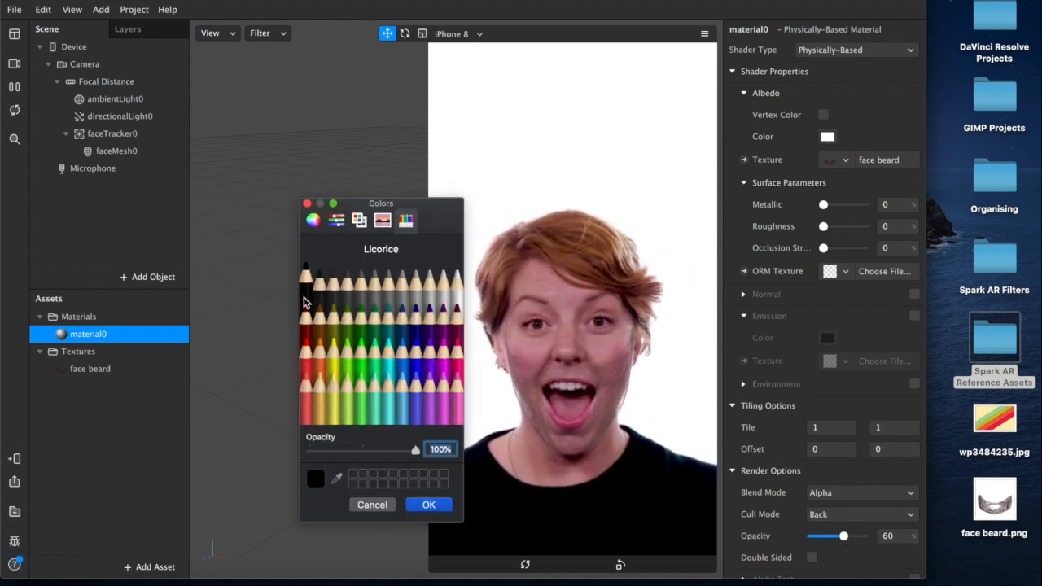
# Tint the material a dark grey, near-black colour and confirm
pyautogui.click(415, 383)
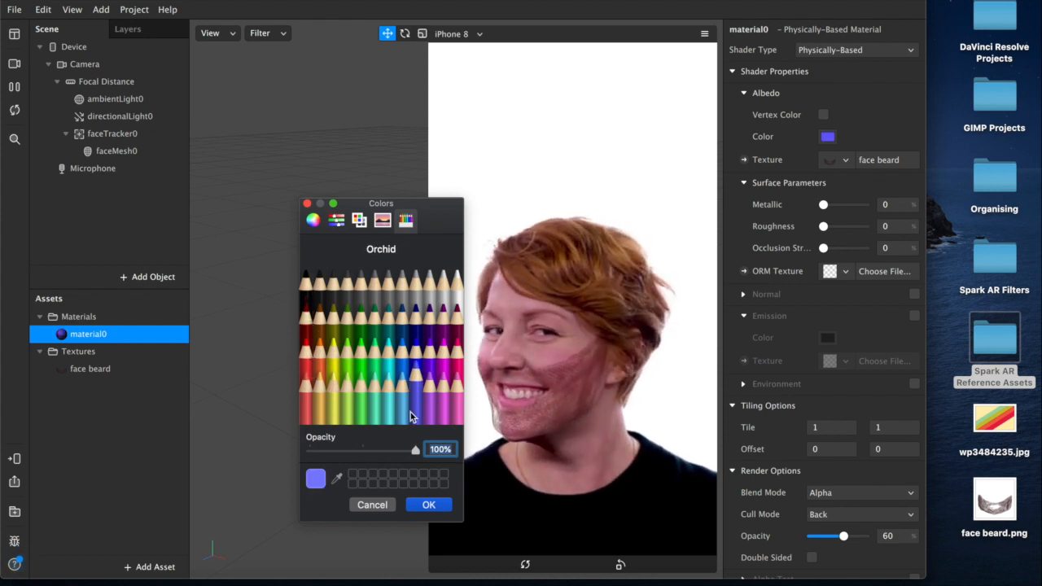
pyautogui.click(306, 280)
pyautogui.write('5')
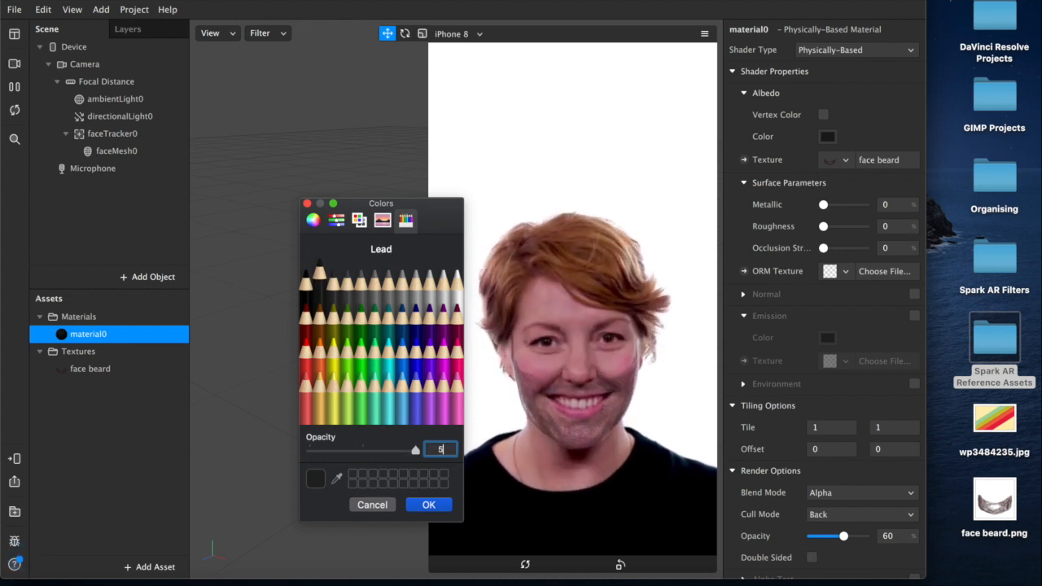
pyautogui.click(429, 504)
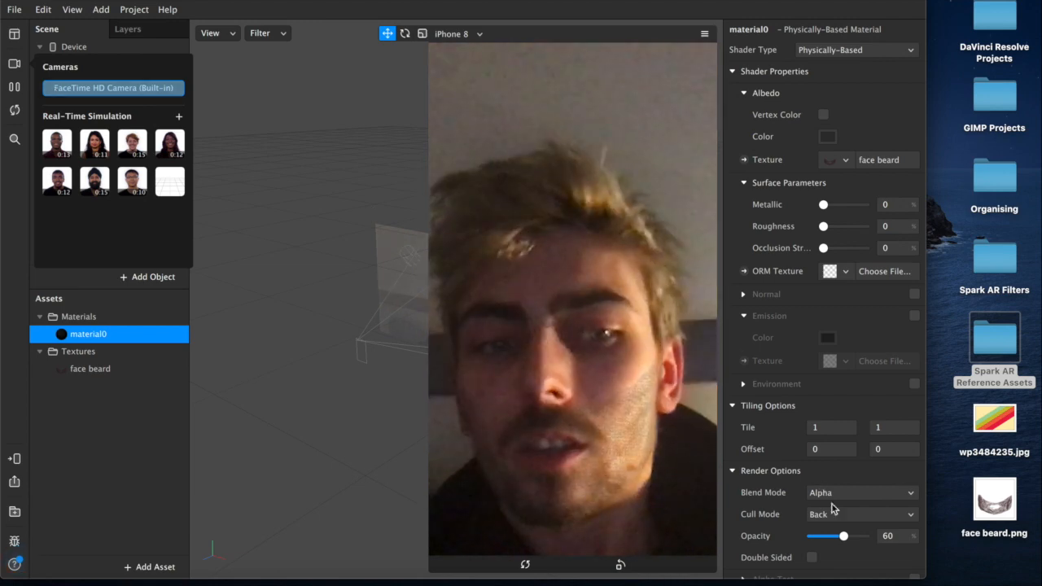
# Re-tune the beard's opacity on the live camera face, raising it then backing off slightly
pyautogui.moveTo(843, 535); pyautogui.dragTo(852, 536)
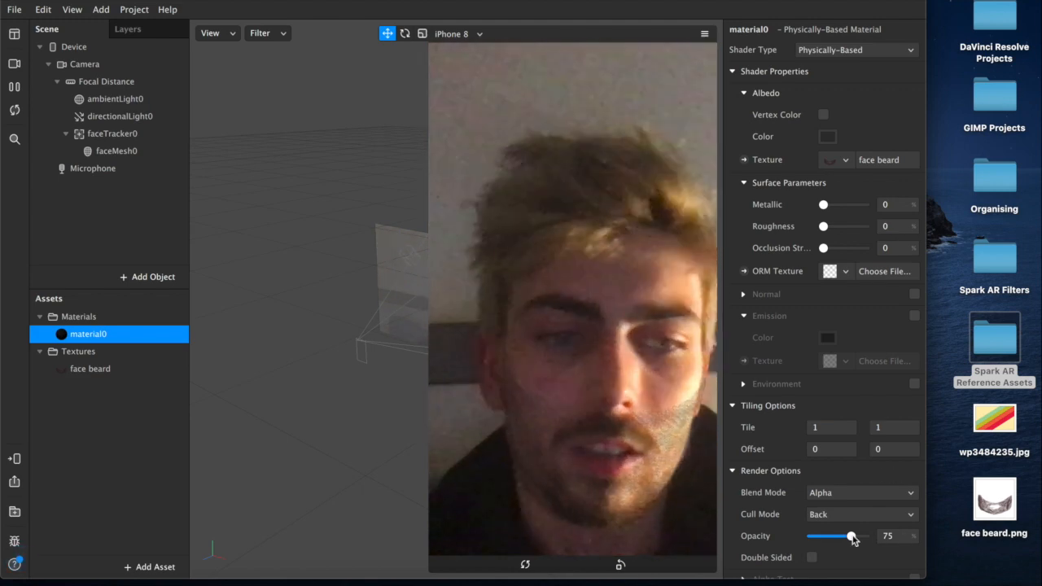
pyautogui.moveTo(851, 536); pyautogui.dragTo(865, 536)
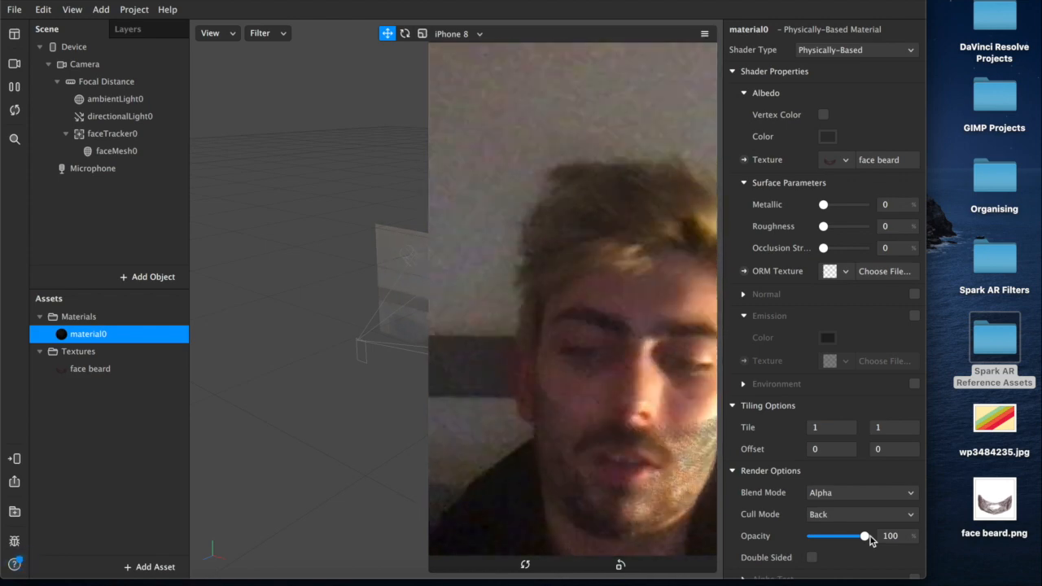
pyautogui.moveTo(863, 536); pyautogui.dragTo(850, 536)
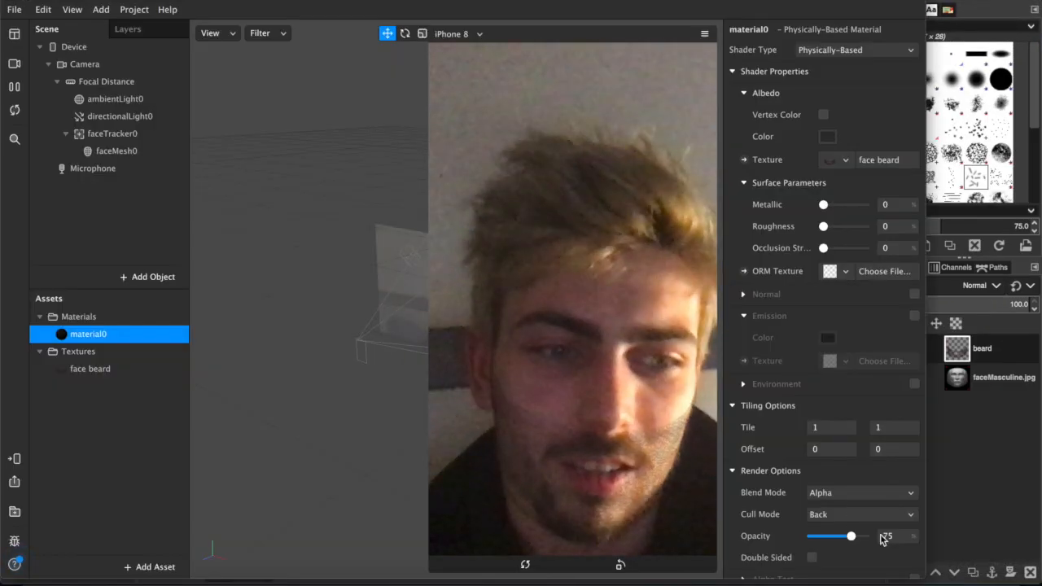
pyautogui.click(118, 150)
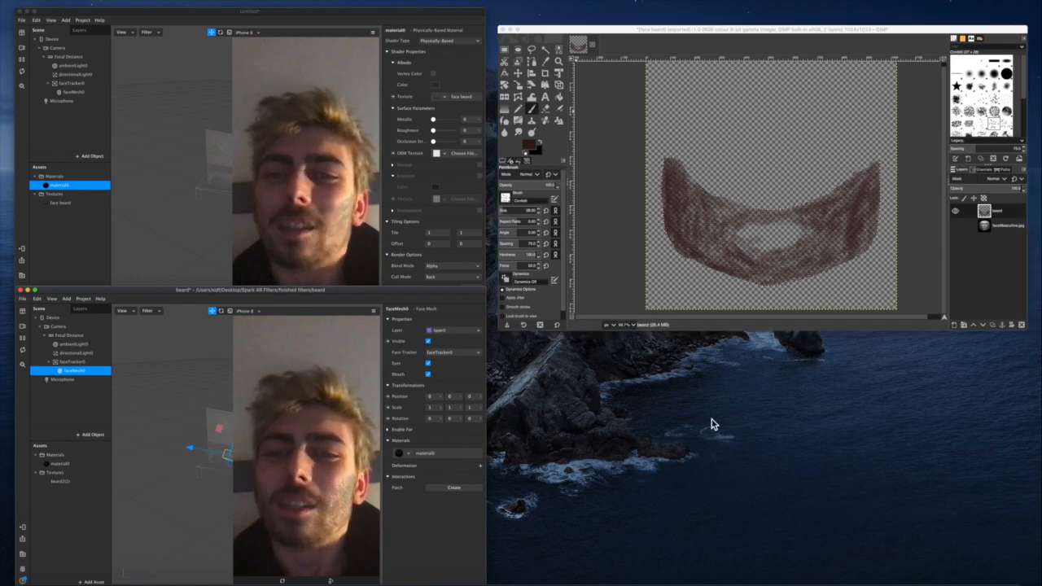
pyautogui.moveTo(594, 415)
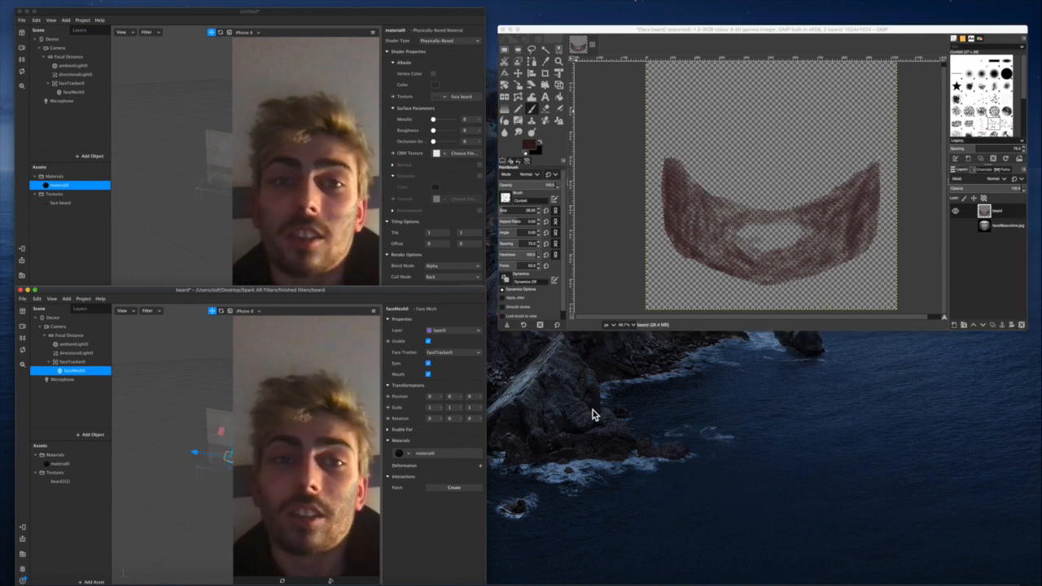